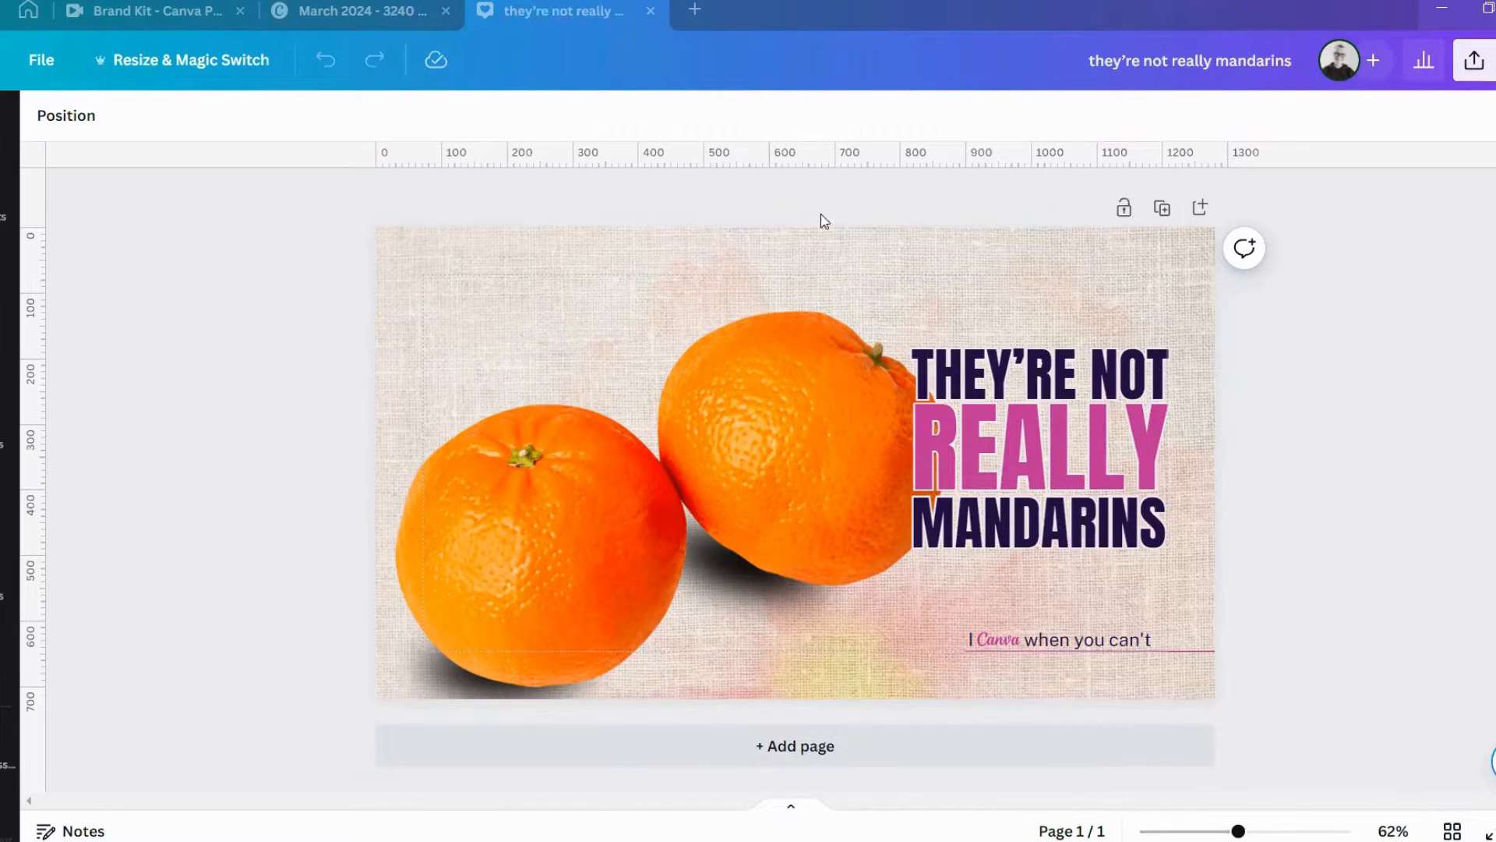
Navigate the Canva home and the mandarins thumbnail design before starting a new design.
click(611, 266)
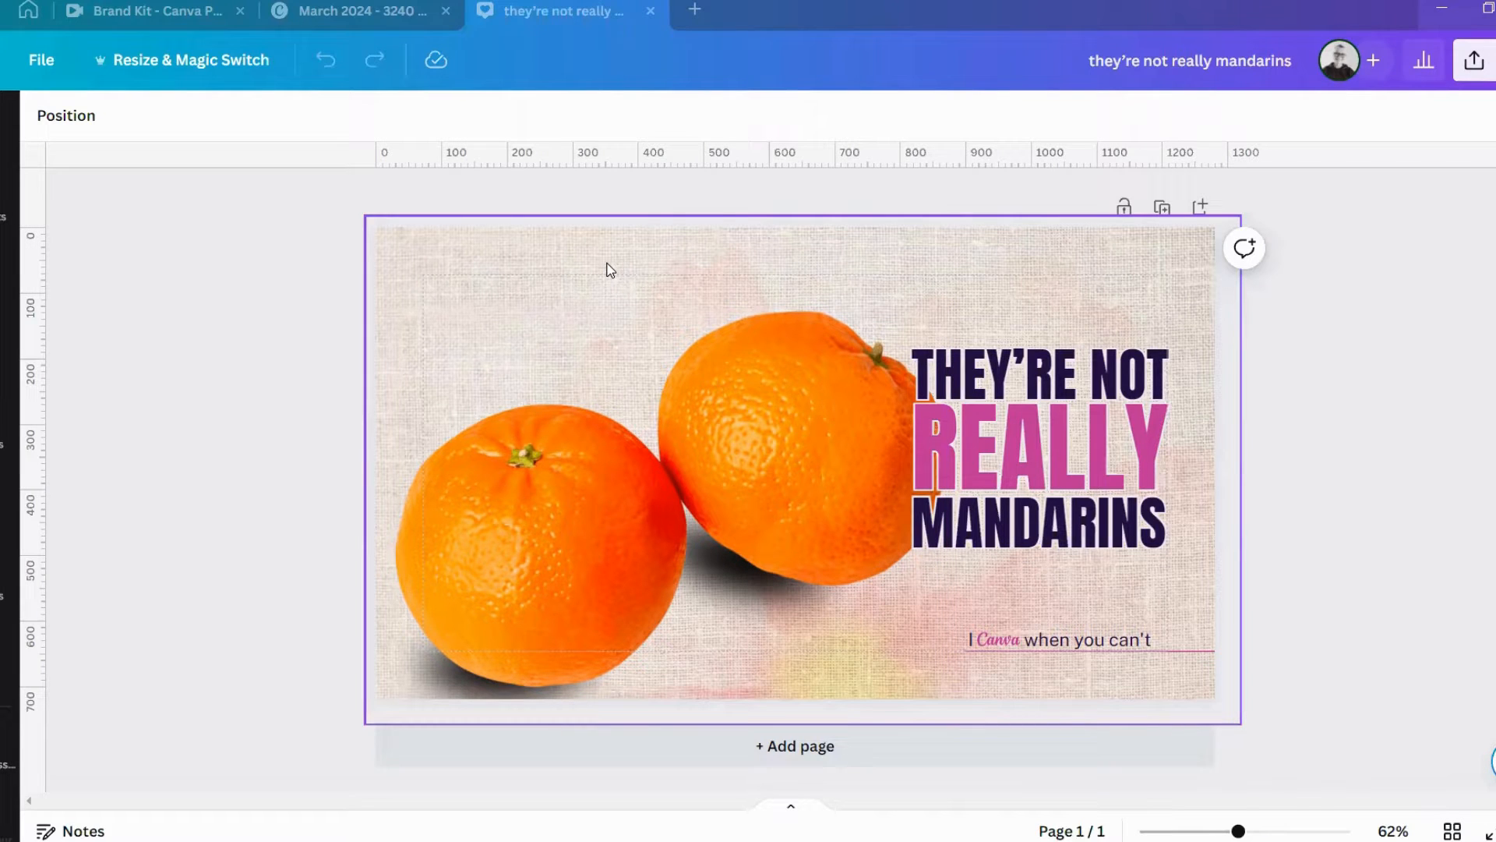
click(516, 210)
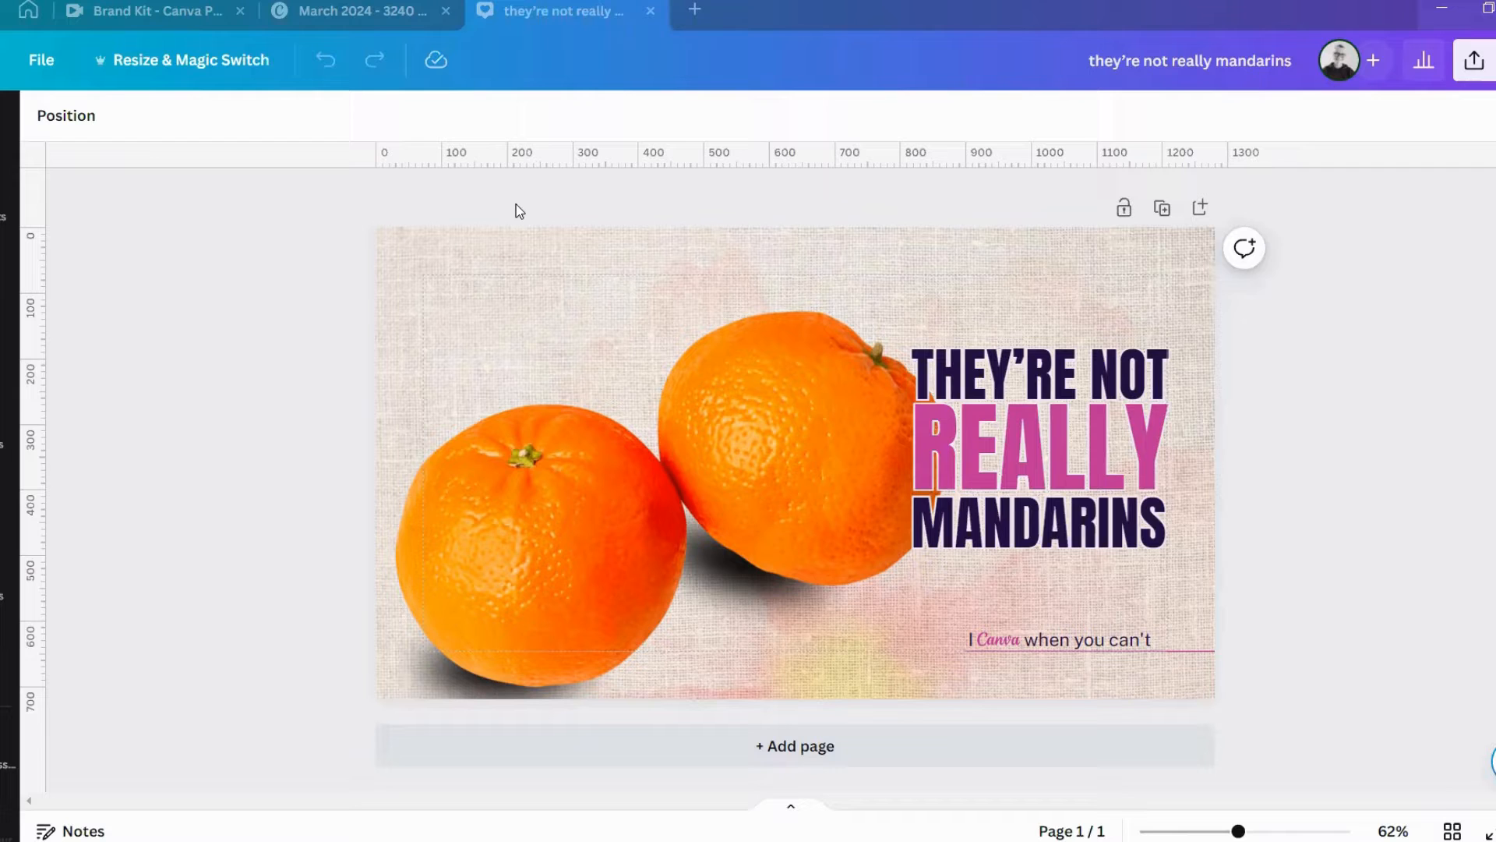
click(636, 257)
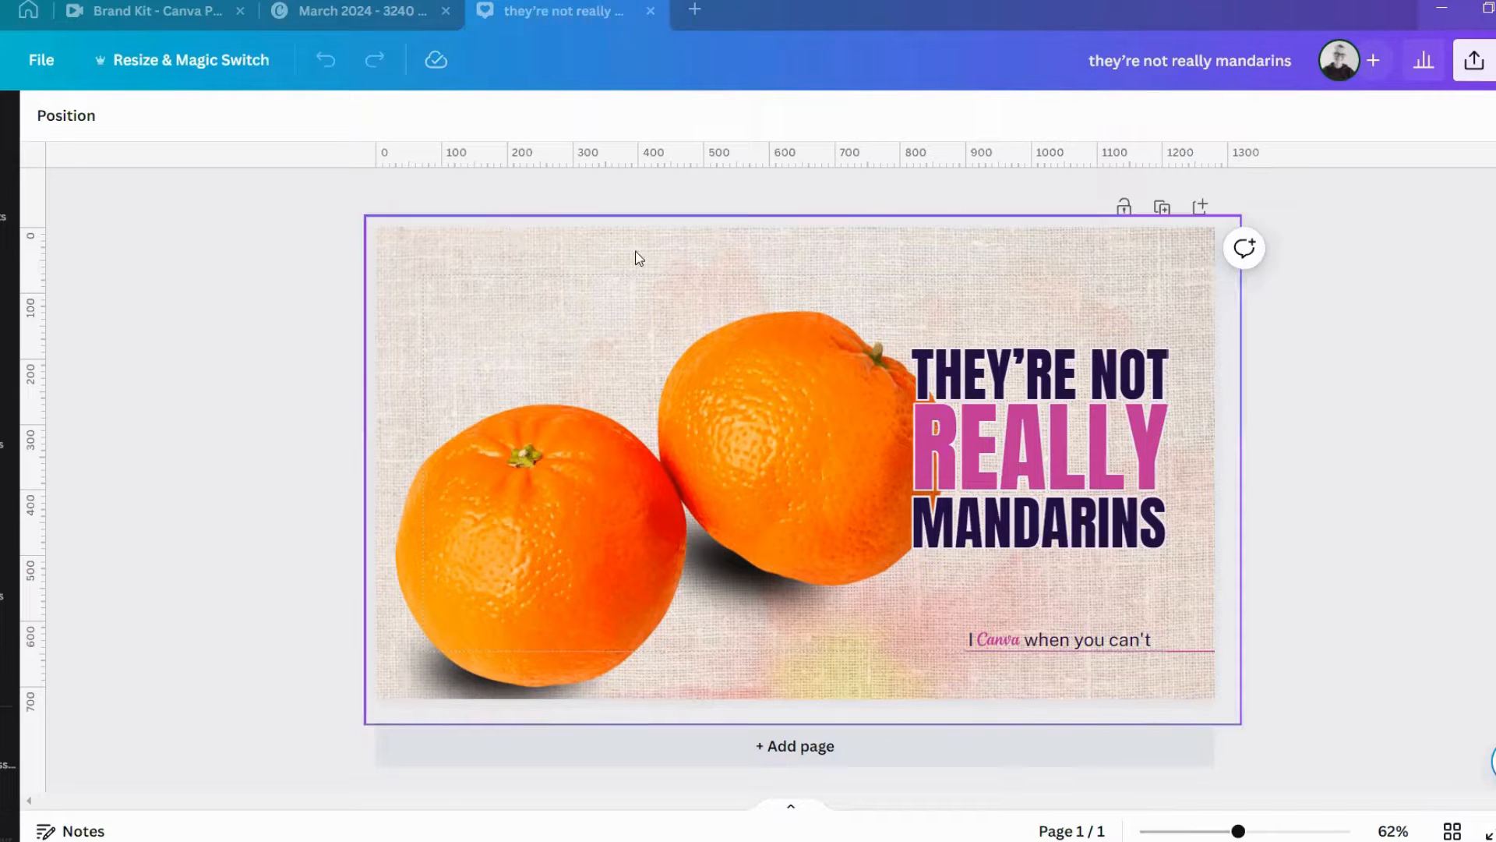
click(1038, 450)
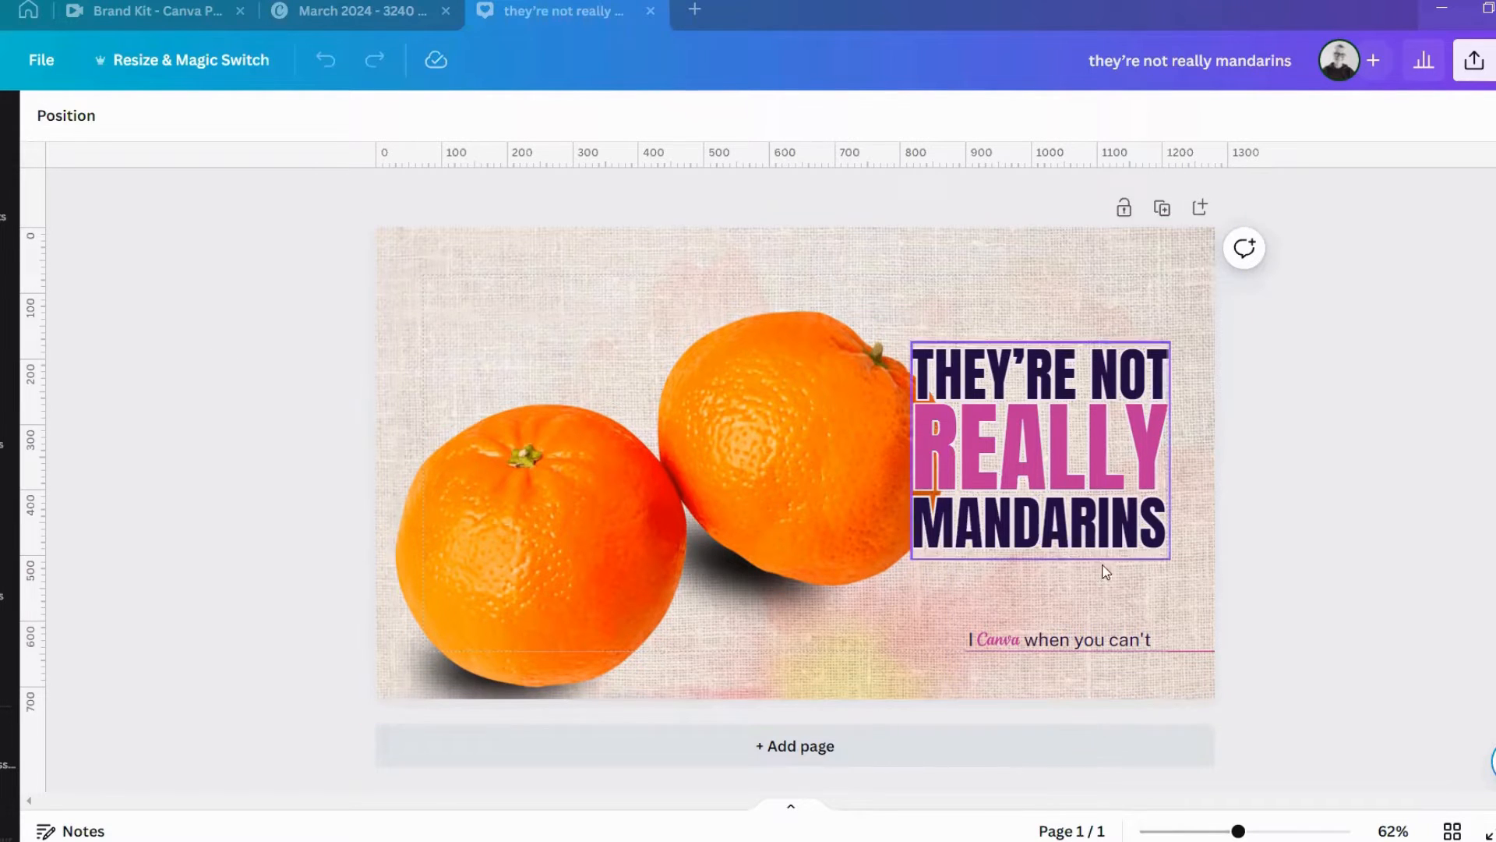
click(561, 288)
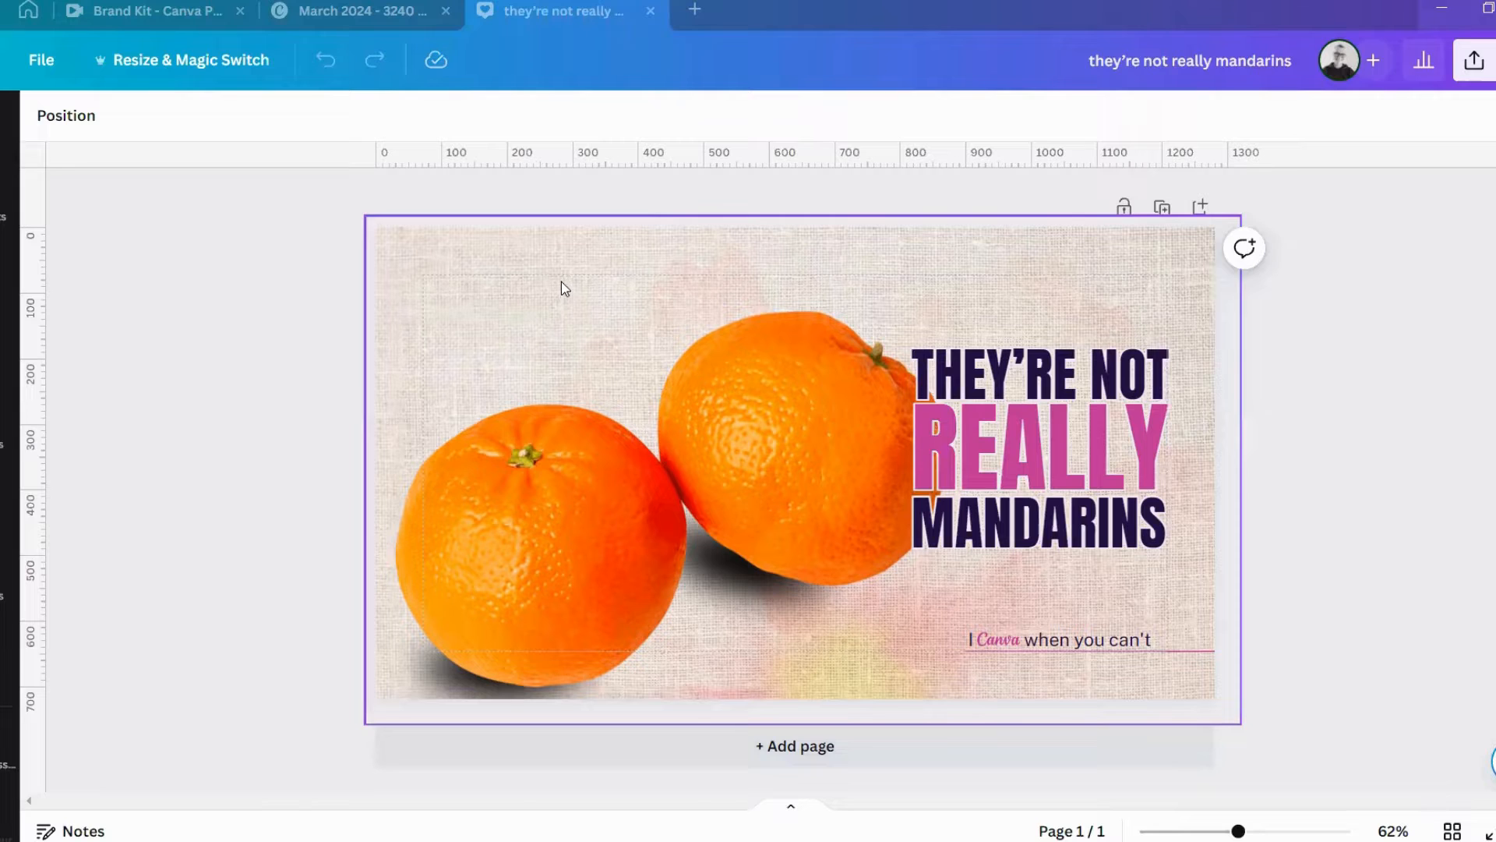
click(983, 382)
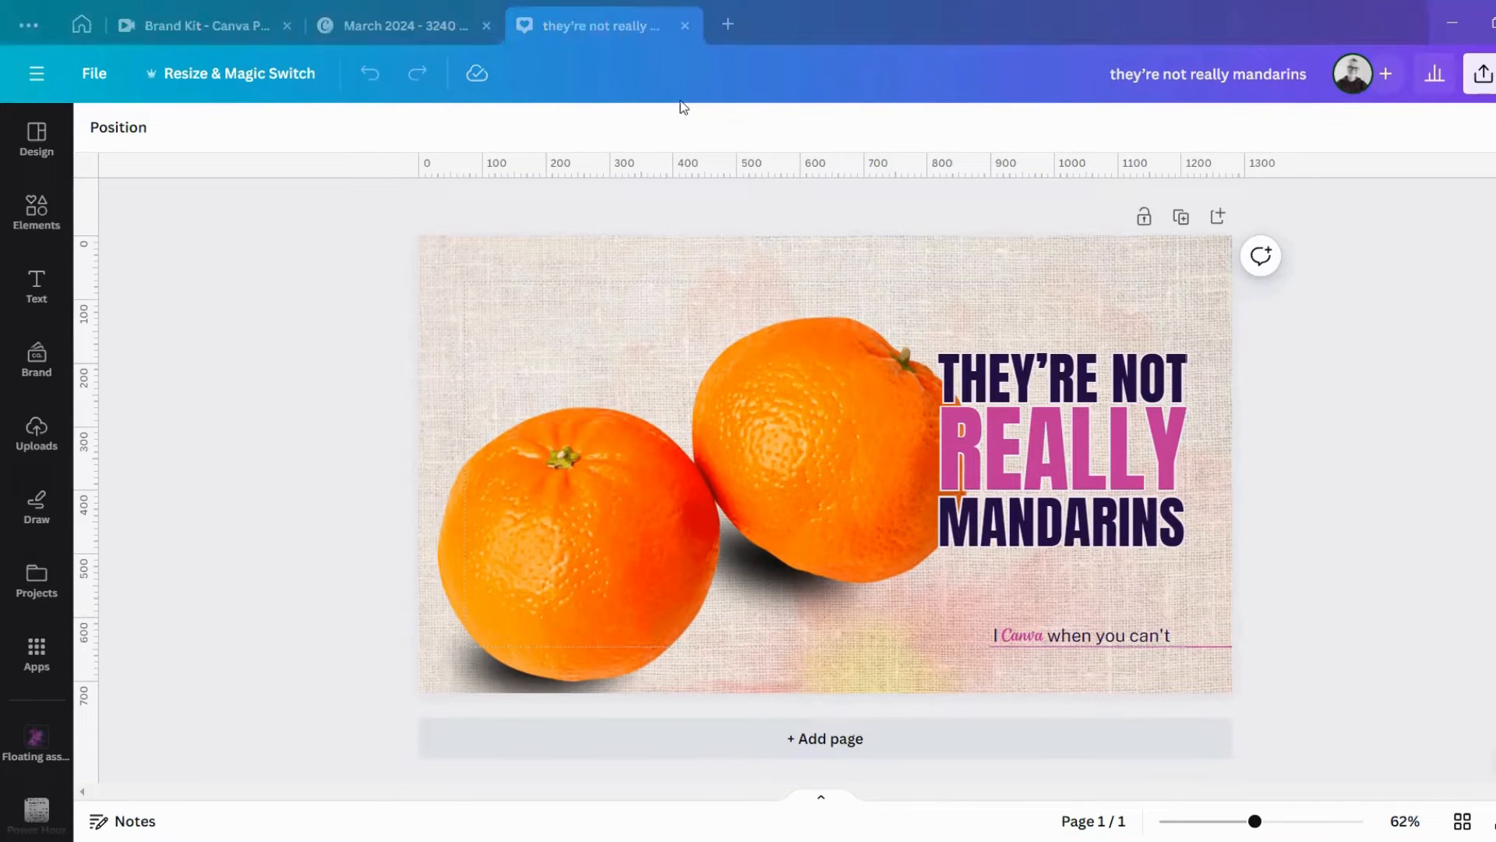
Create a new Instagram Post (Square) 1080×1080 px design by searching 'instag'.
click(728, 25)
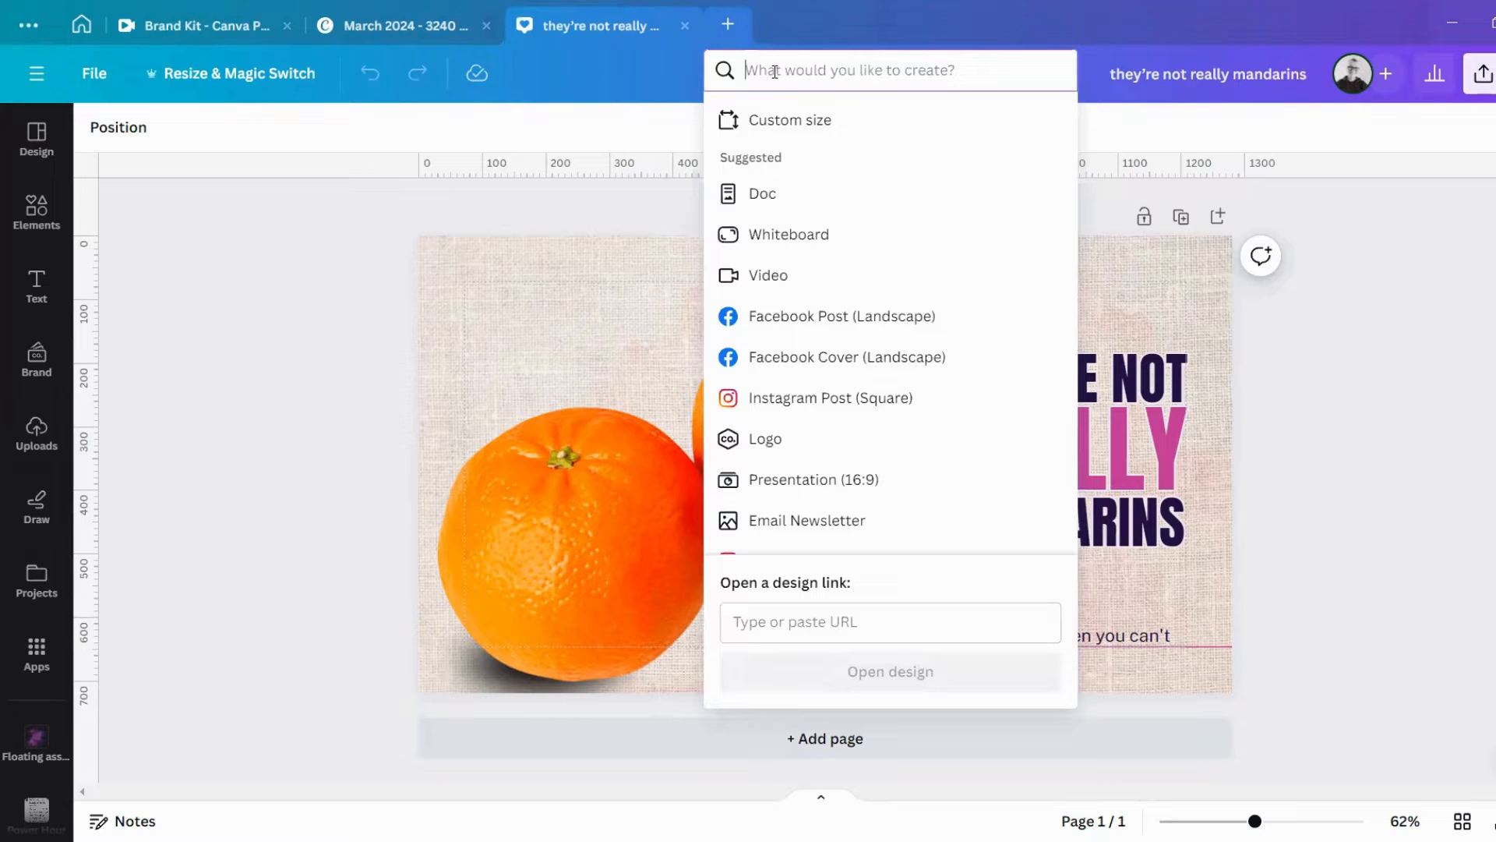
text(c)
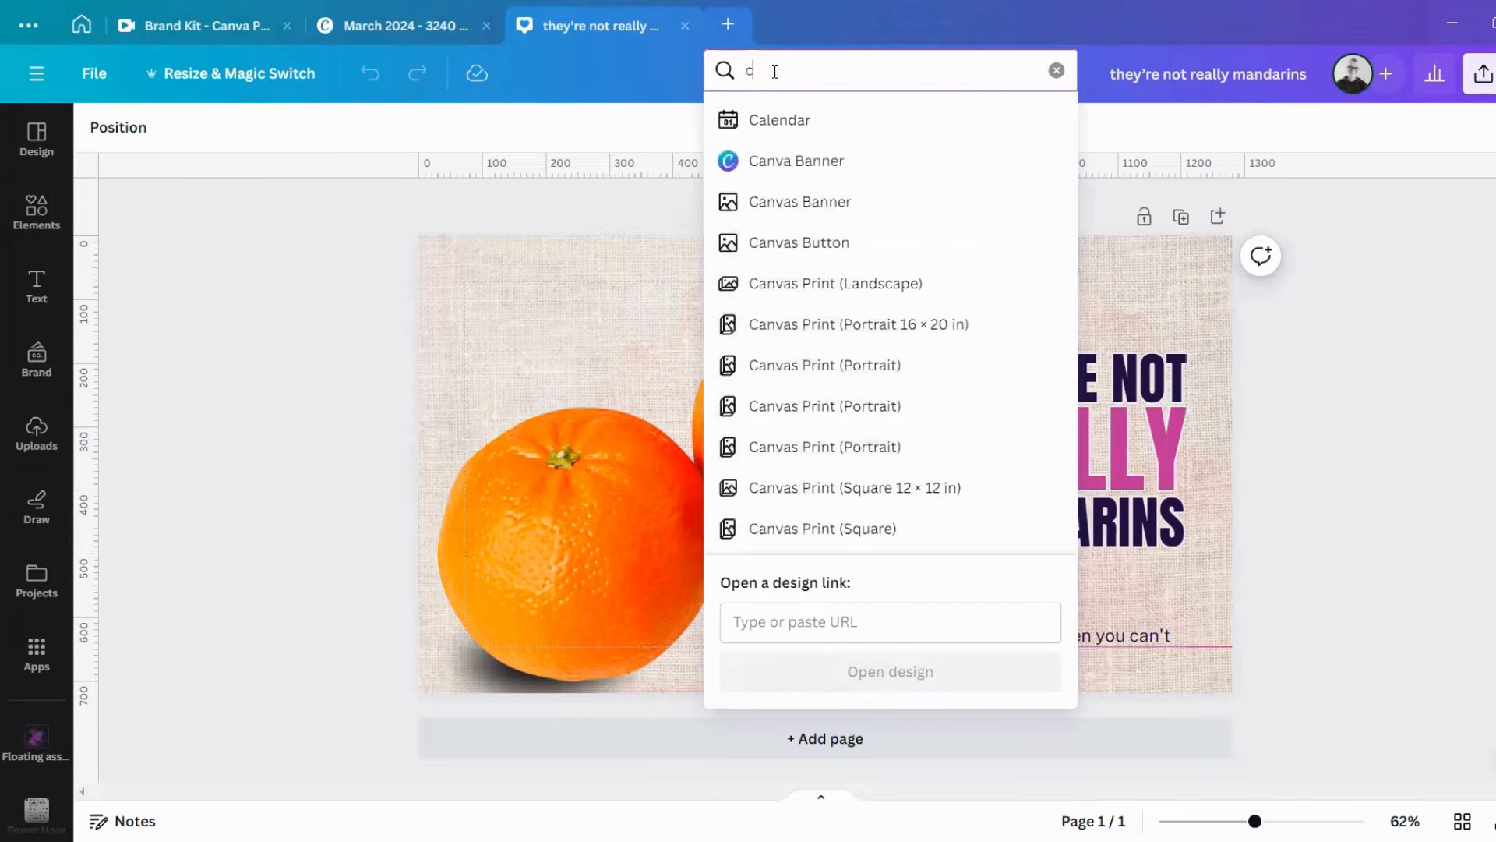
click(1055, 70)
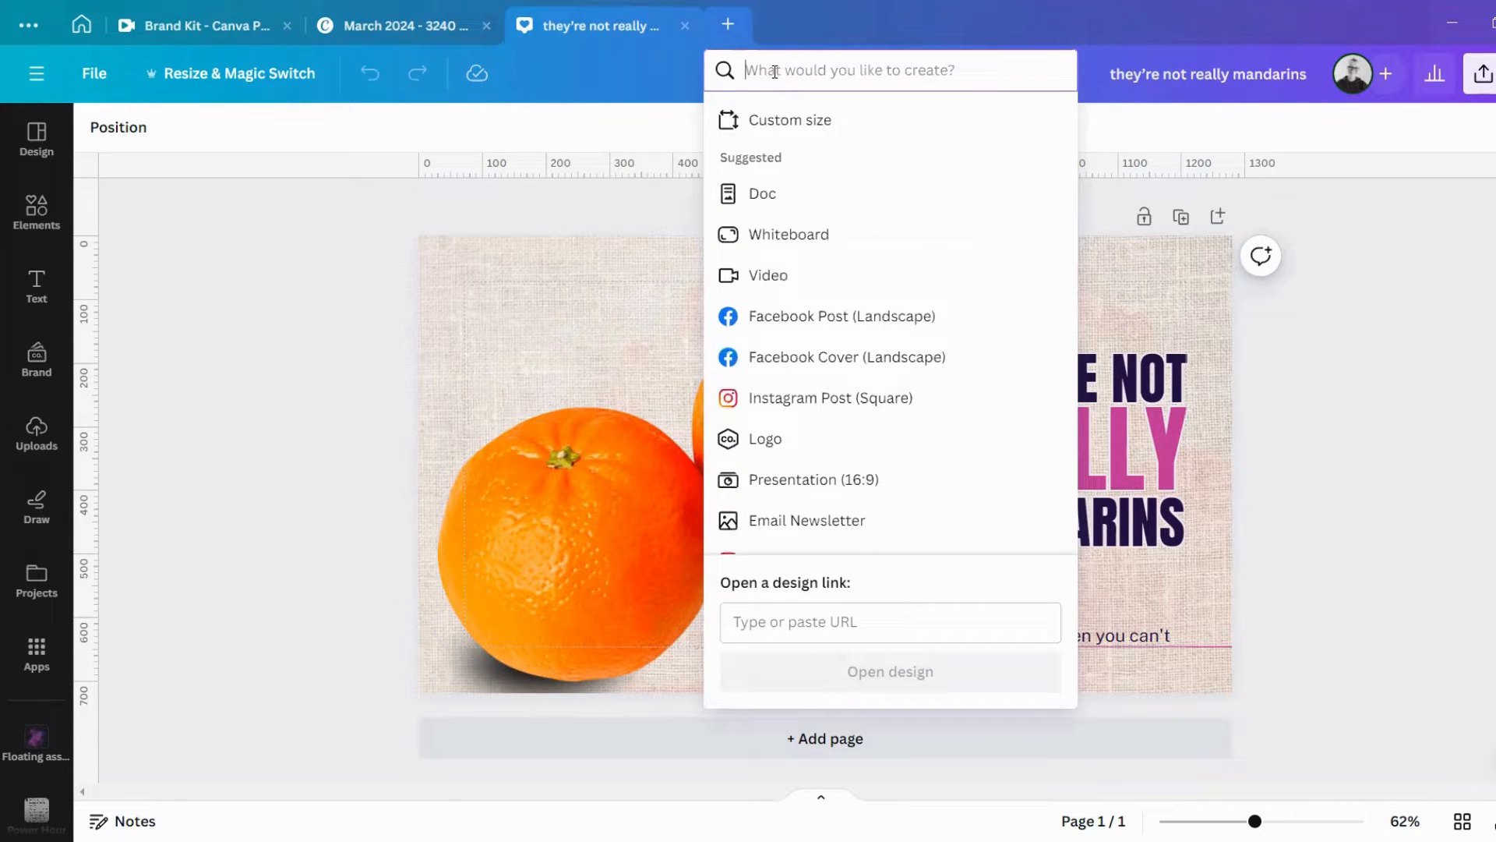
text(instagr)
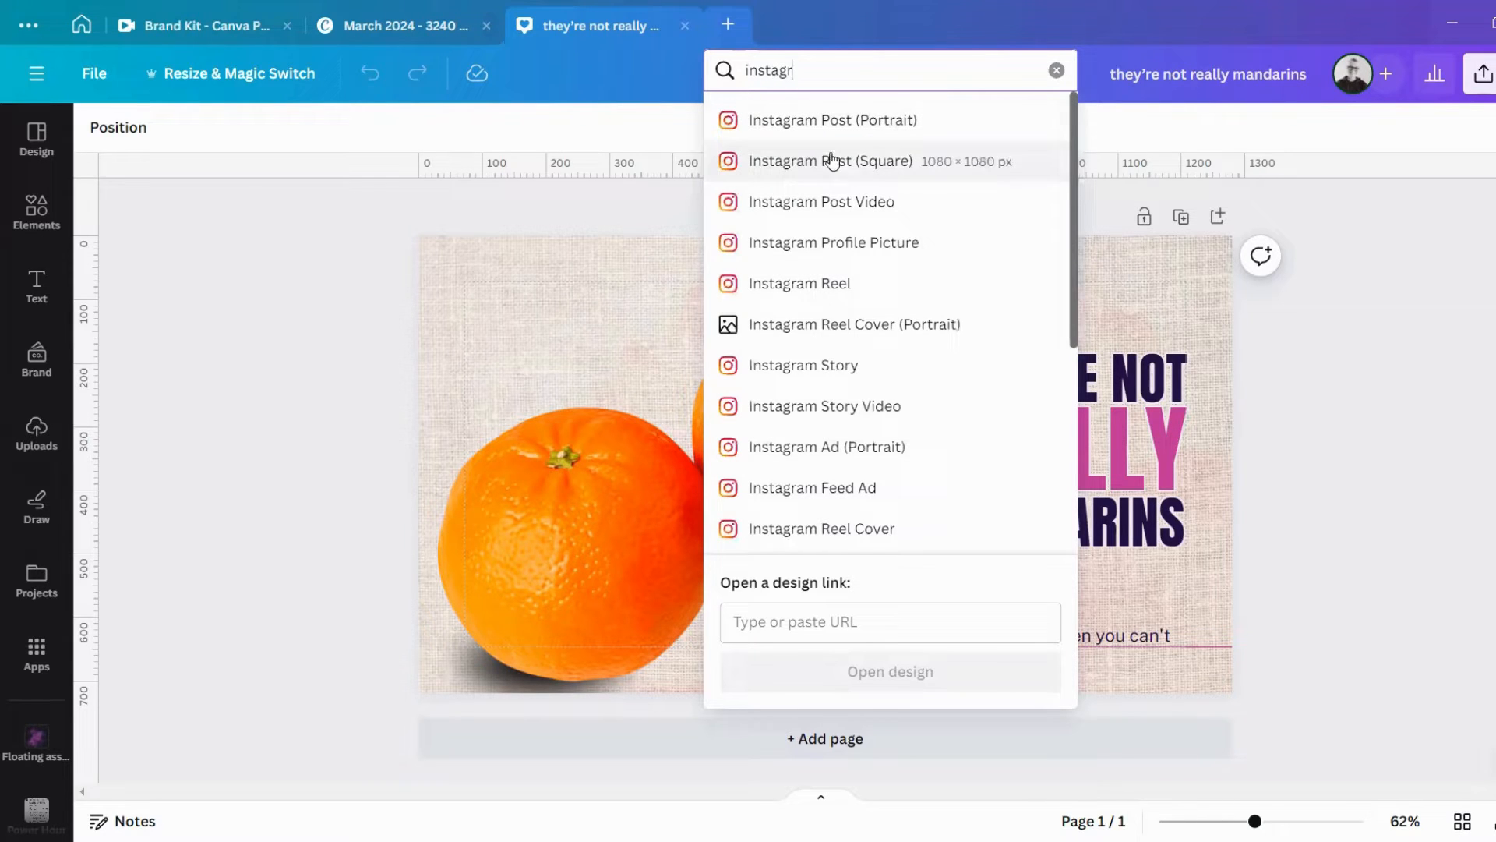
click(830, 160)
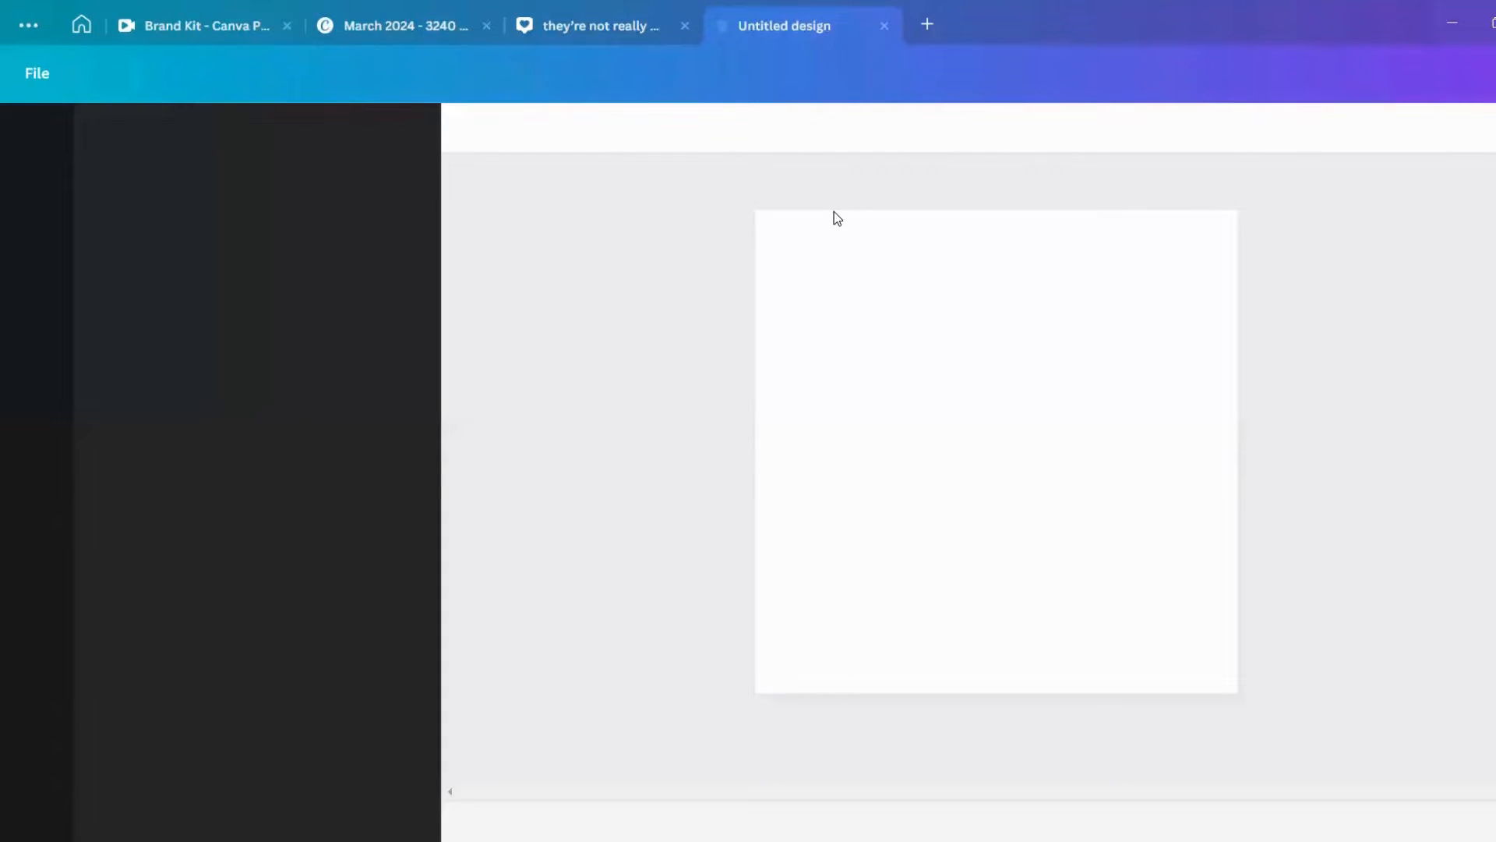
mouse_move(571, 57)
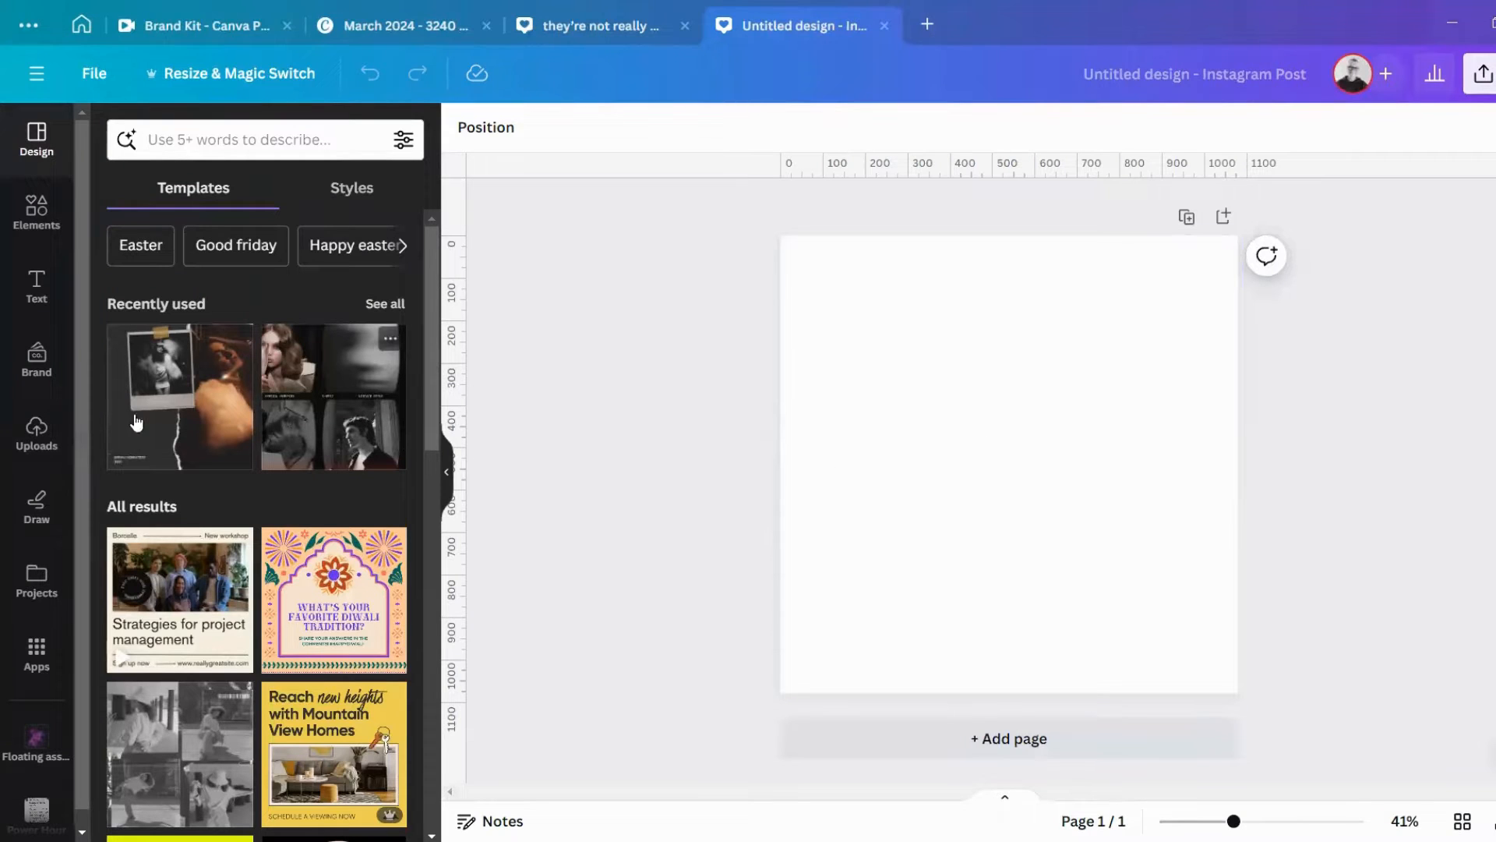
Apply the brand template's linen background to fill the square and pick up the tagline to move it down.
click(36, 360)
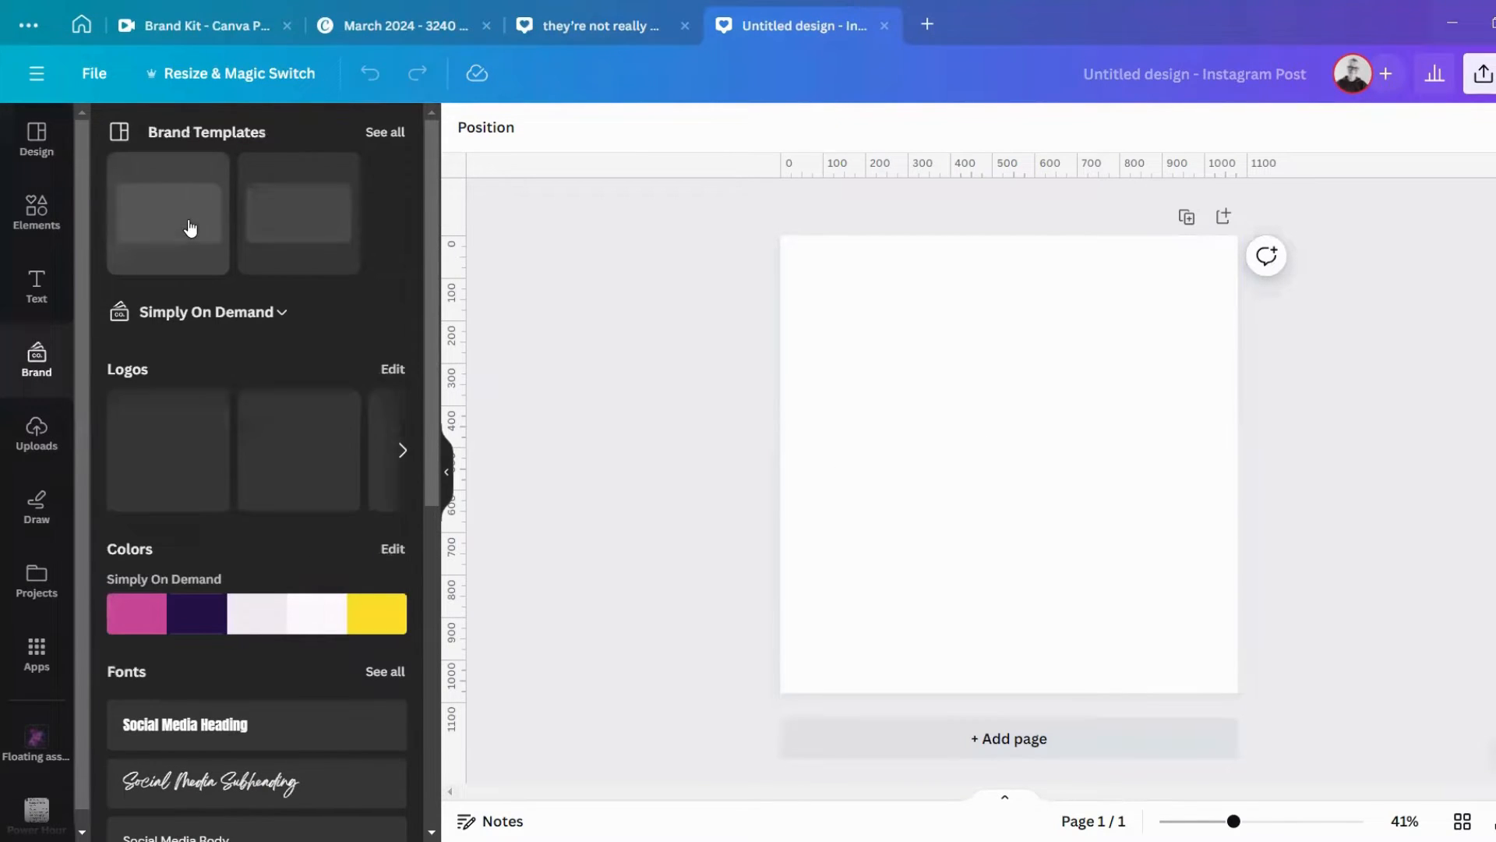
click(167, 213)
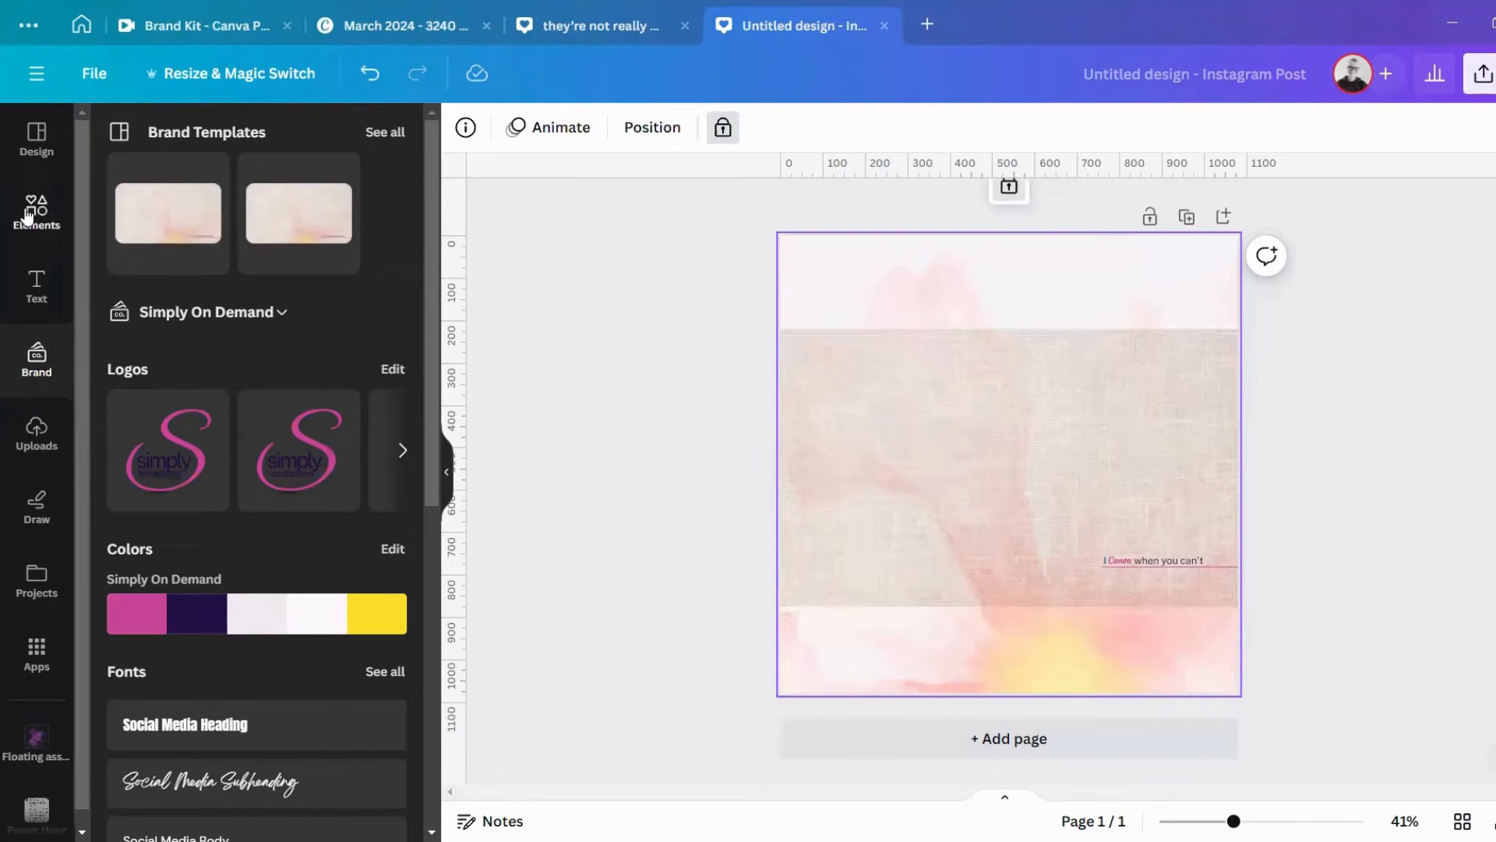
mouse_move(449, 476)
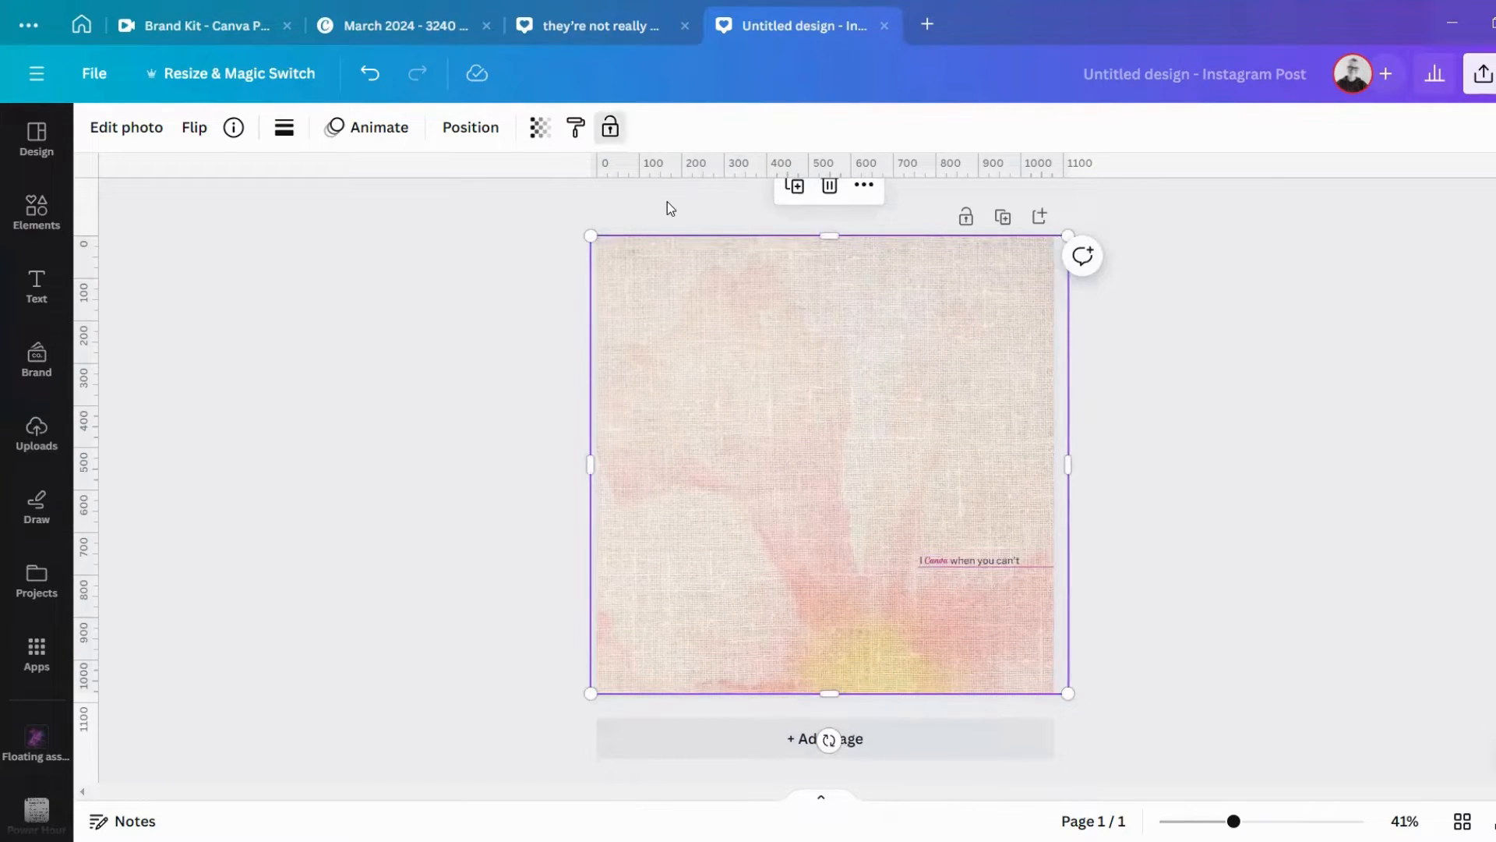
click(972, 560)
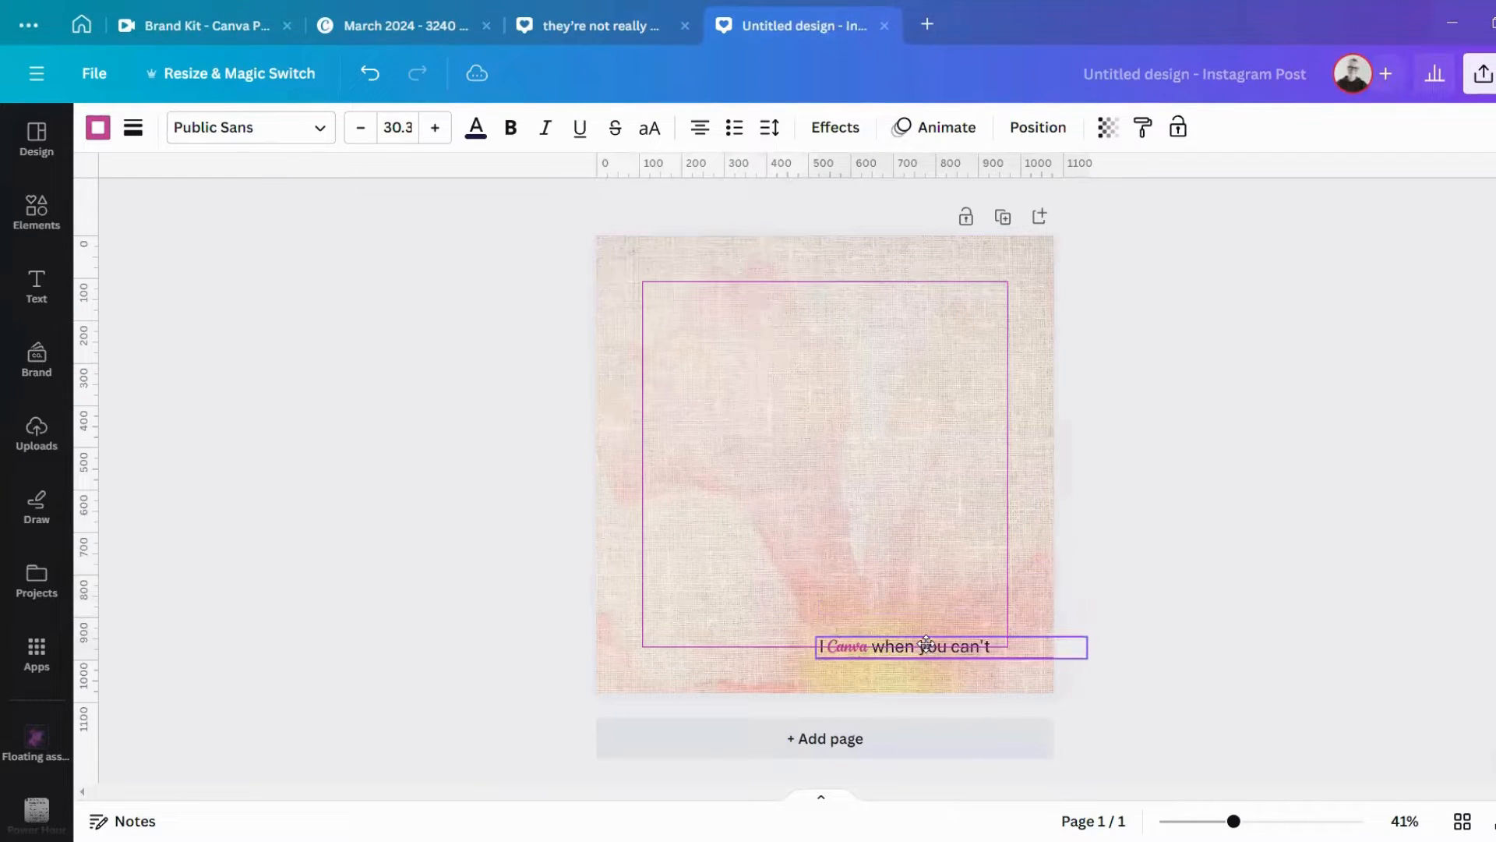
click(592, 27)
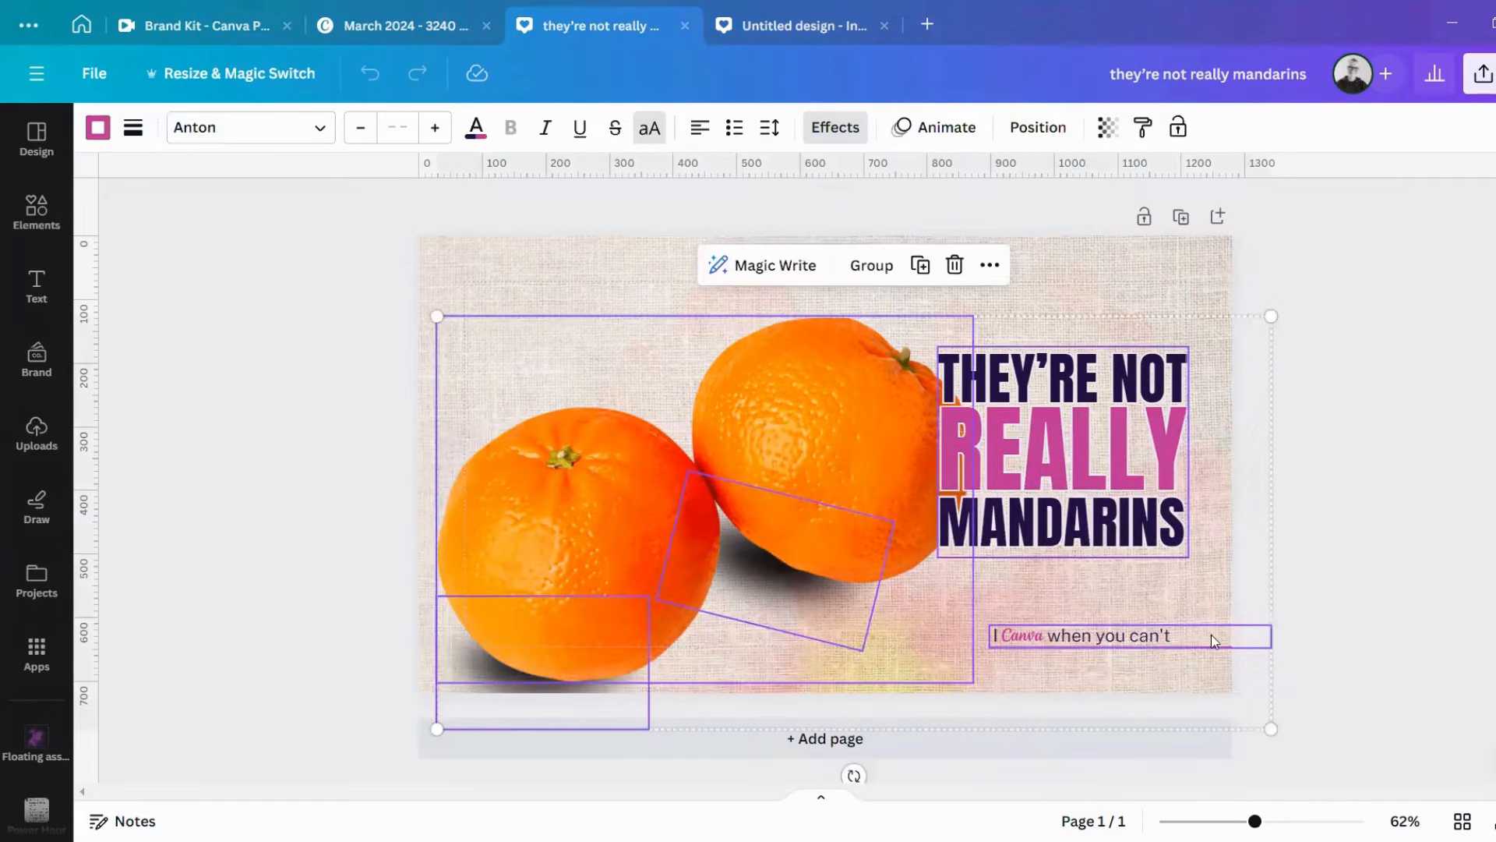
mouse_move(1413, 540)
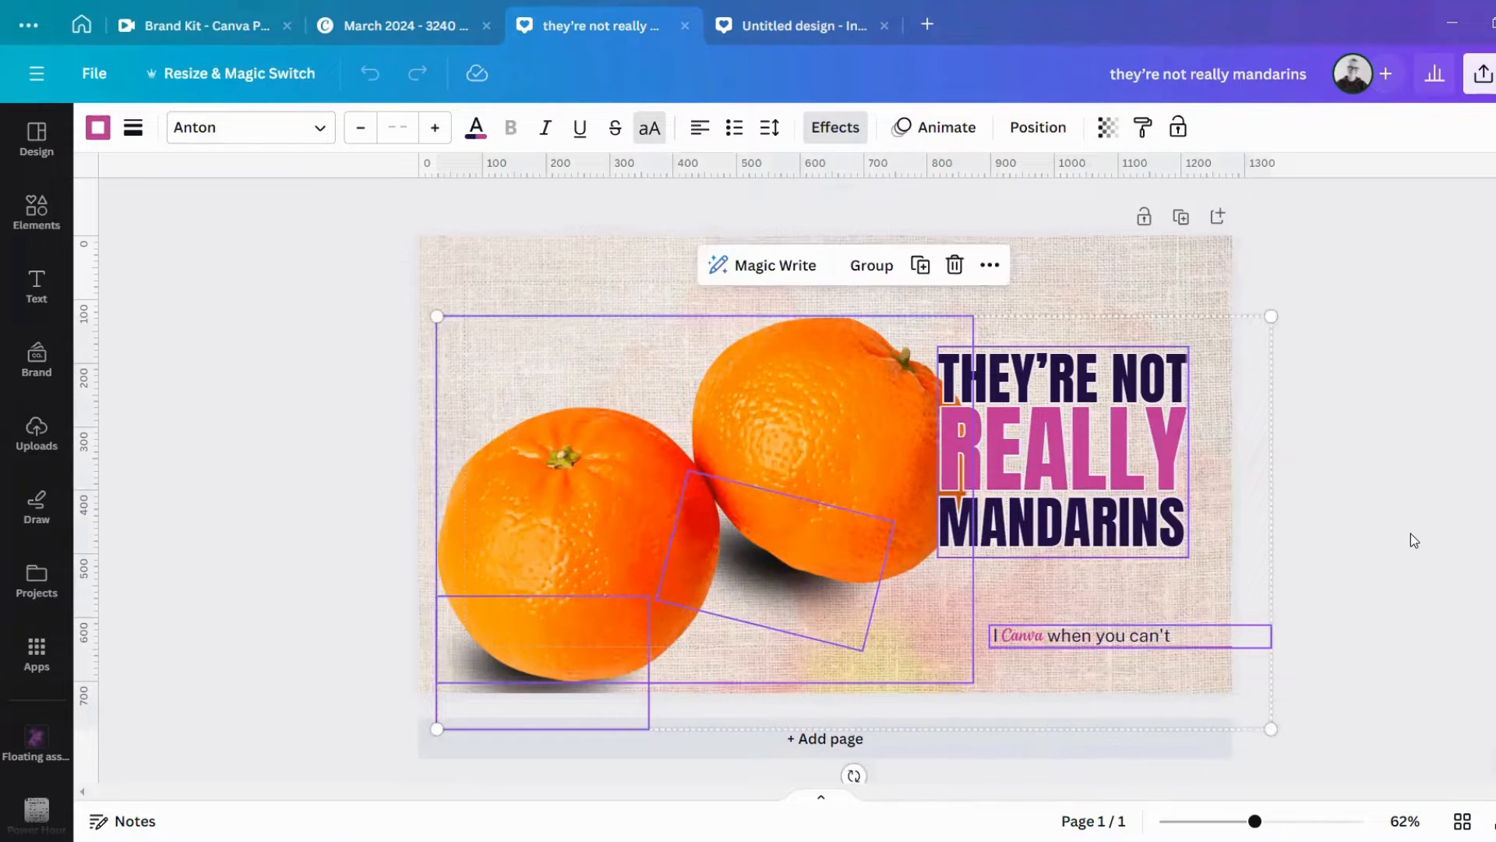
Copy the mandarins and THEY'RE NOT REALLY MANDARINS title into the square post, title upper left.
click(503, 692)
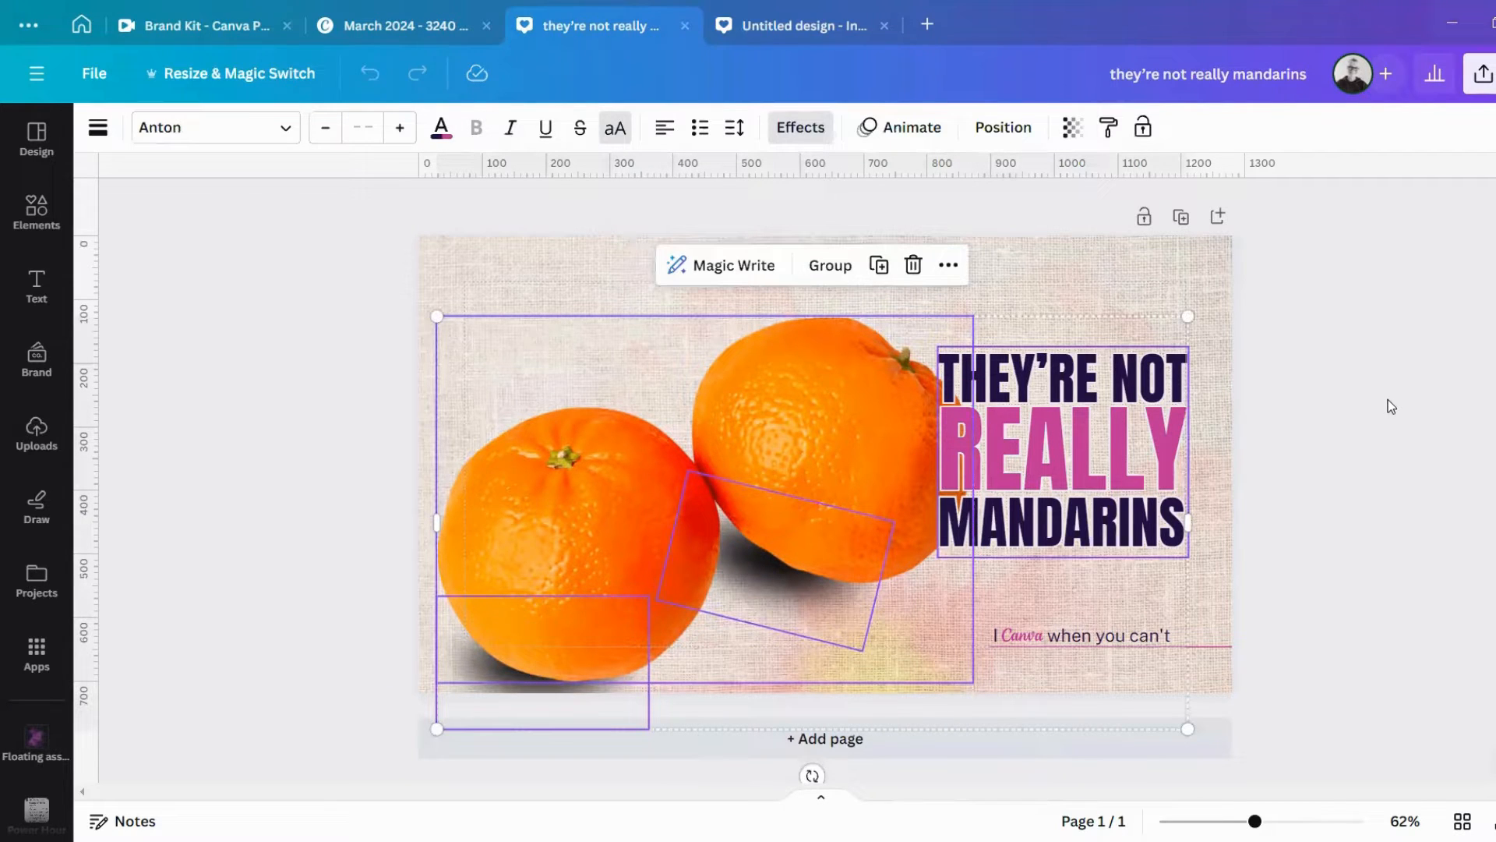
mouse_move(787, 201)
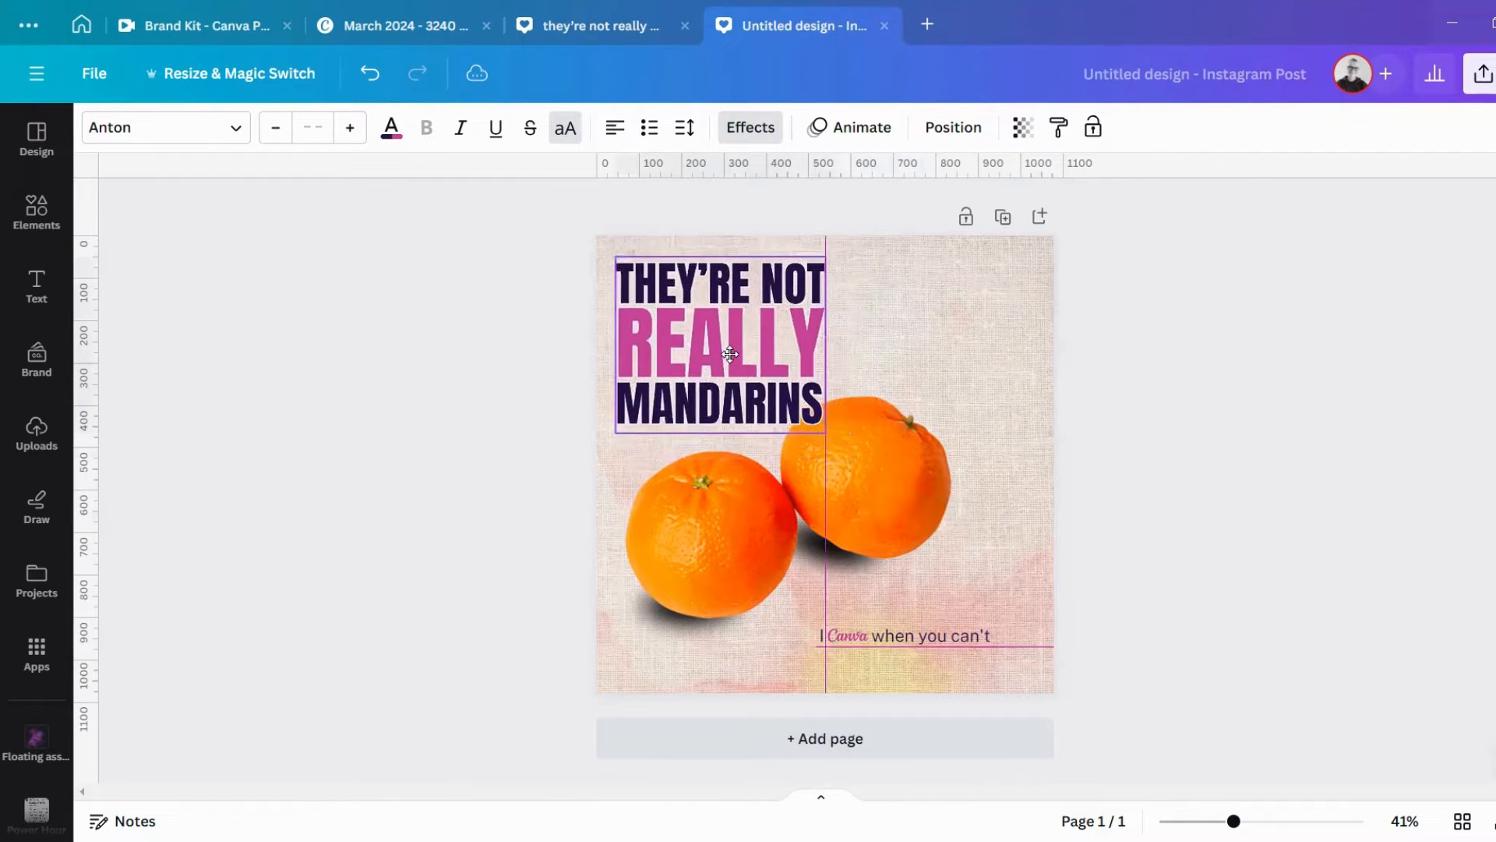
click(849, 506)
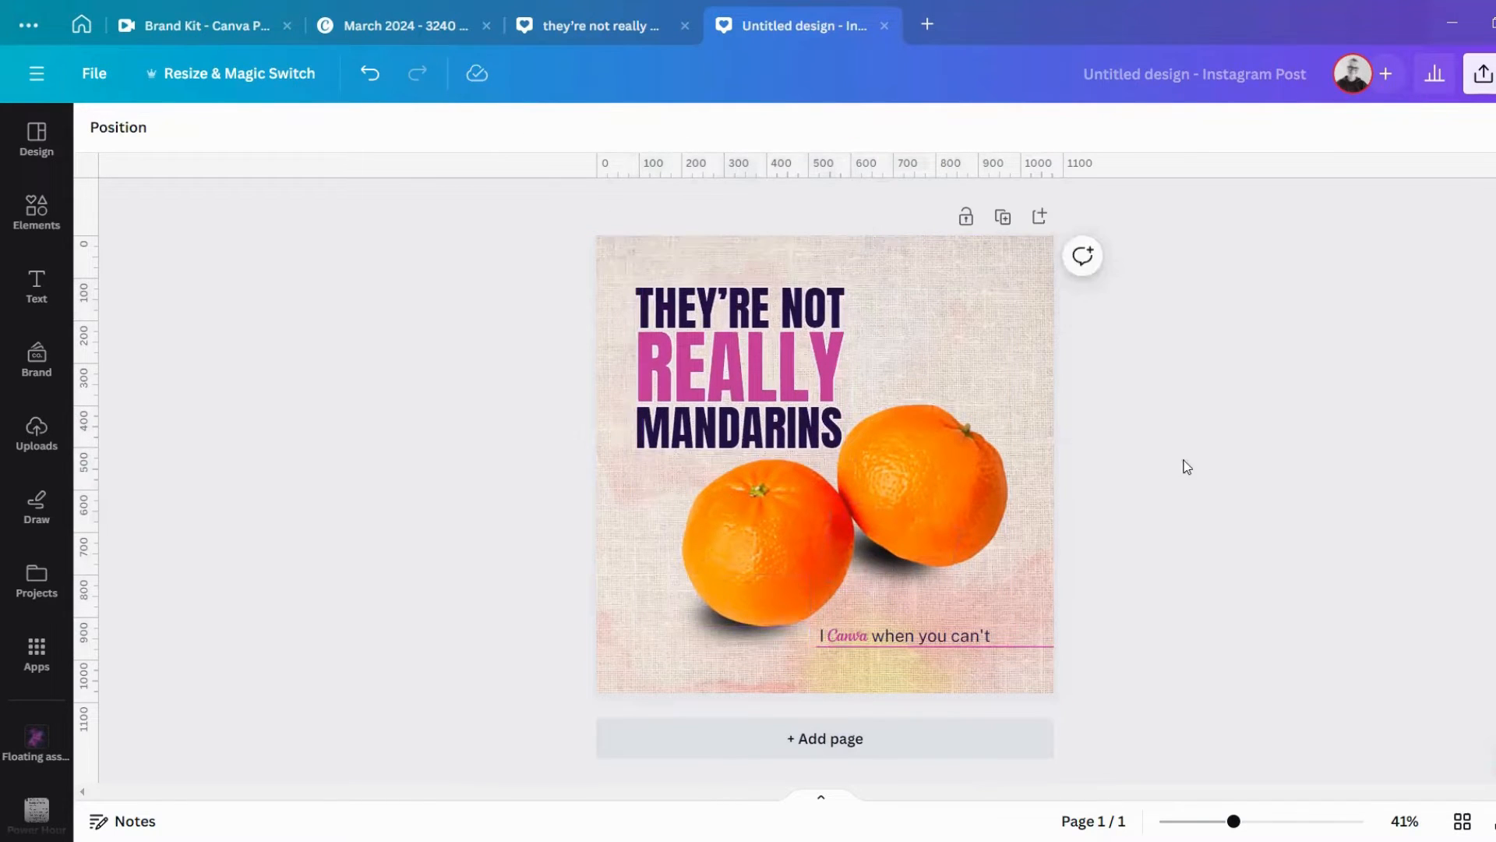
mouse_move(1120, 411)
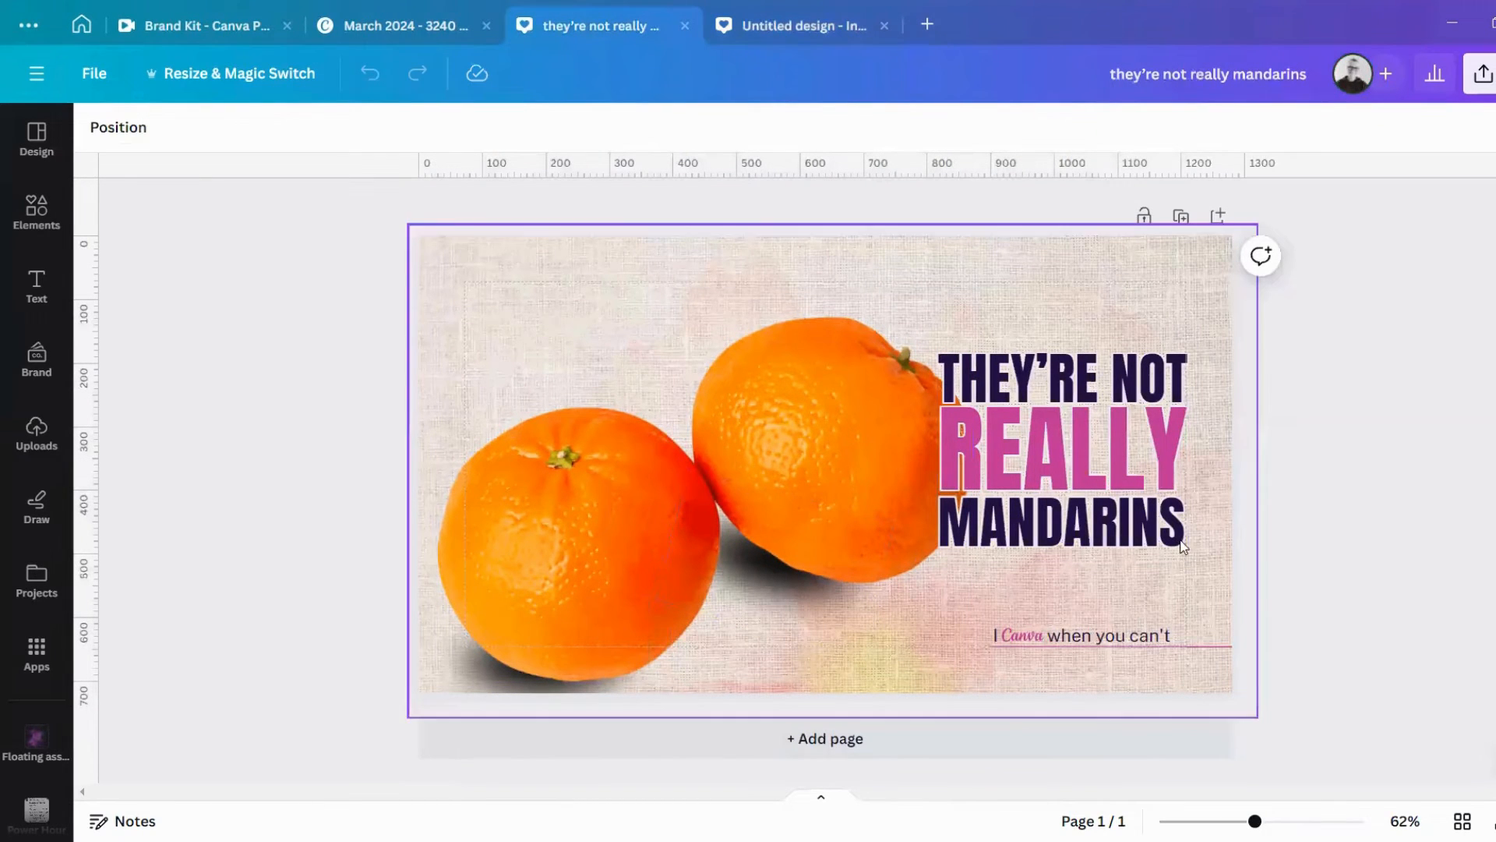
Create a new vertical Your Story design in its own tab by searching 'story'.
click(800, 25)
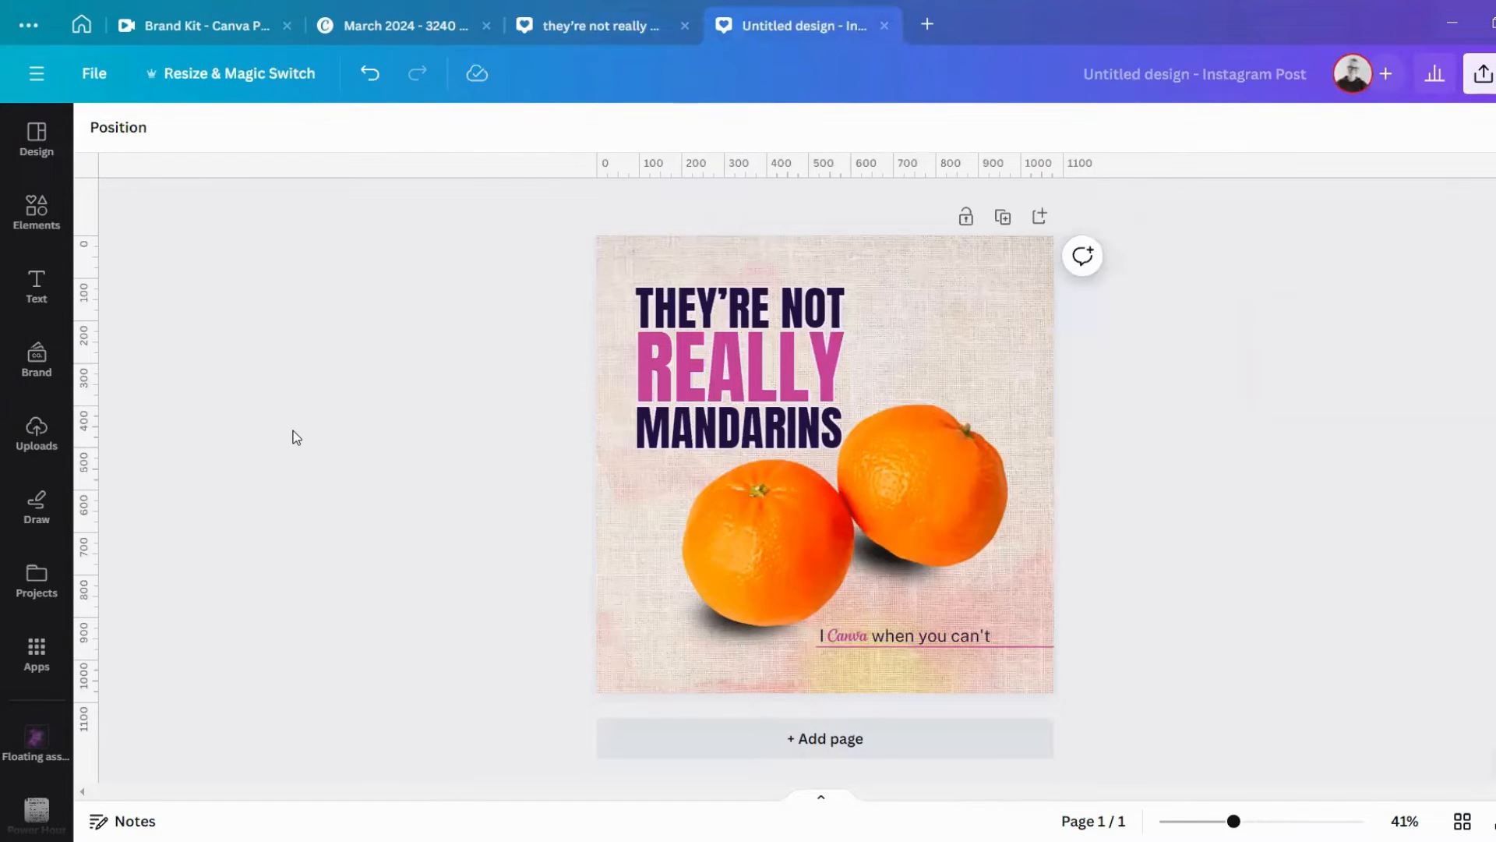
click(924, 23)
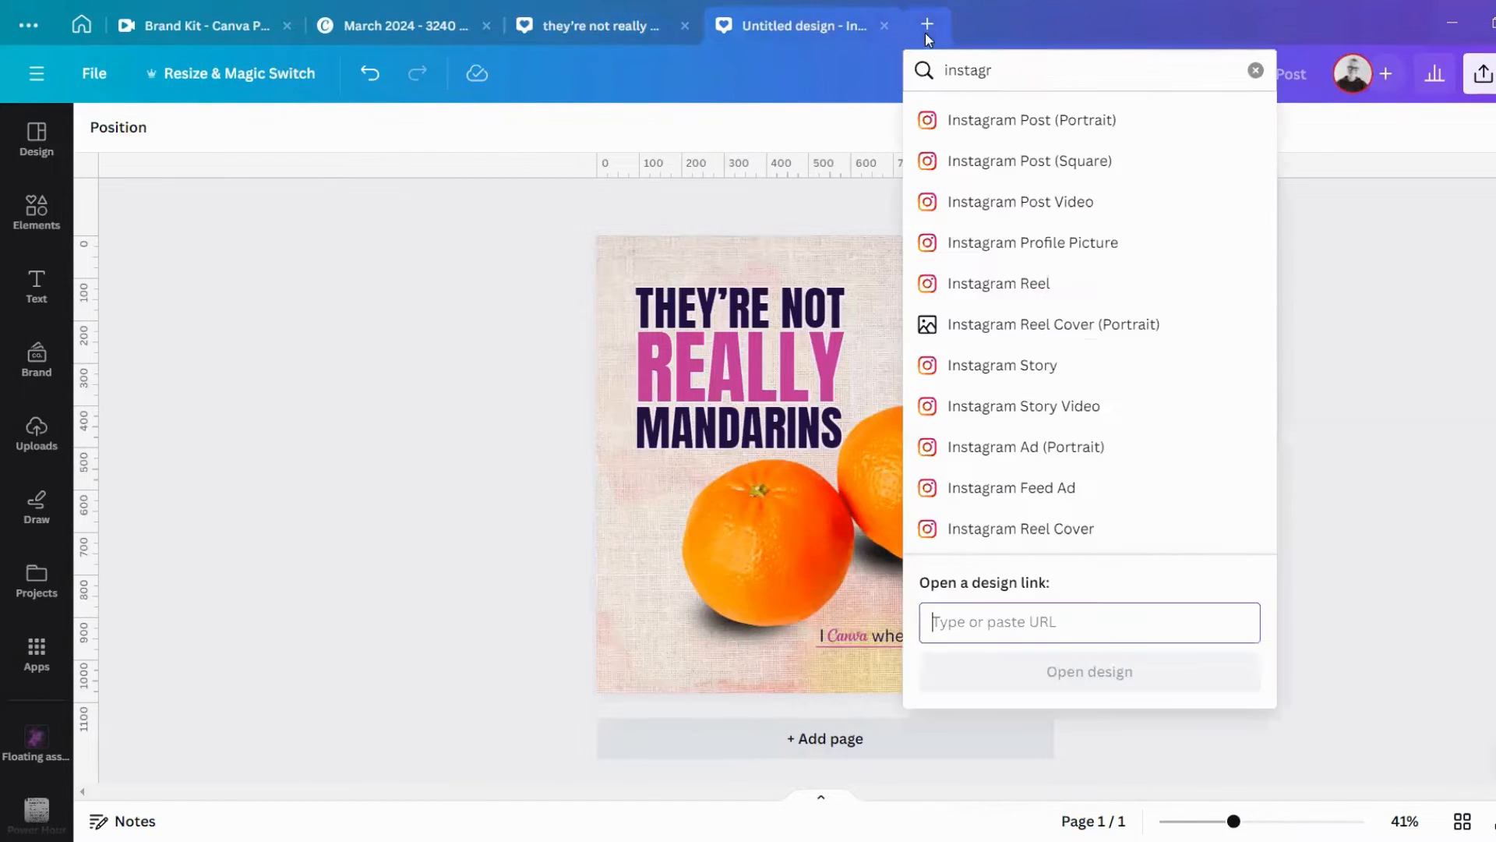
mouse_move(843, 92)
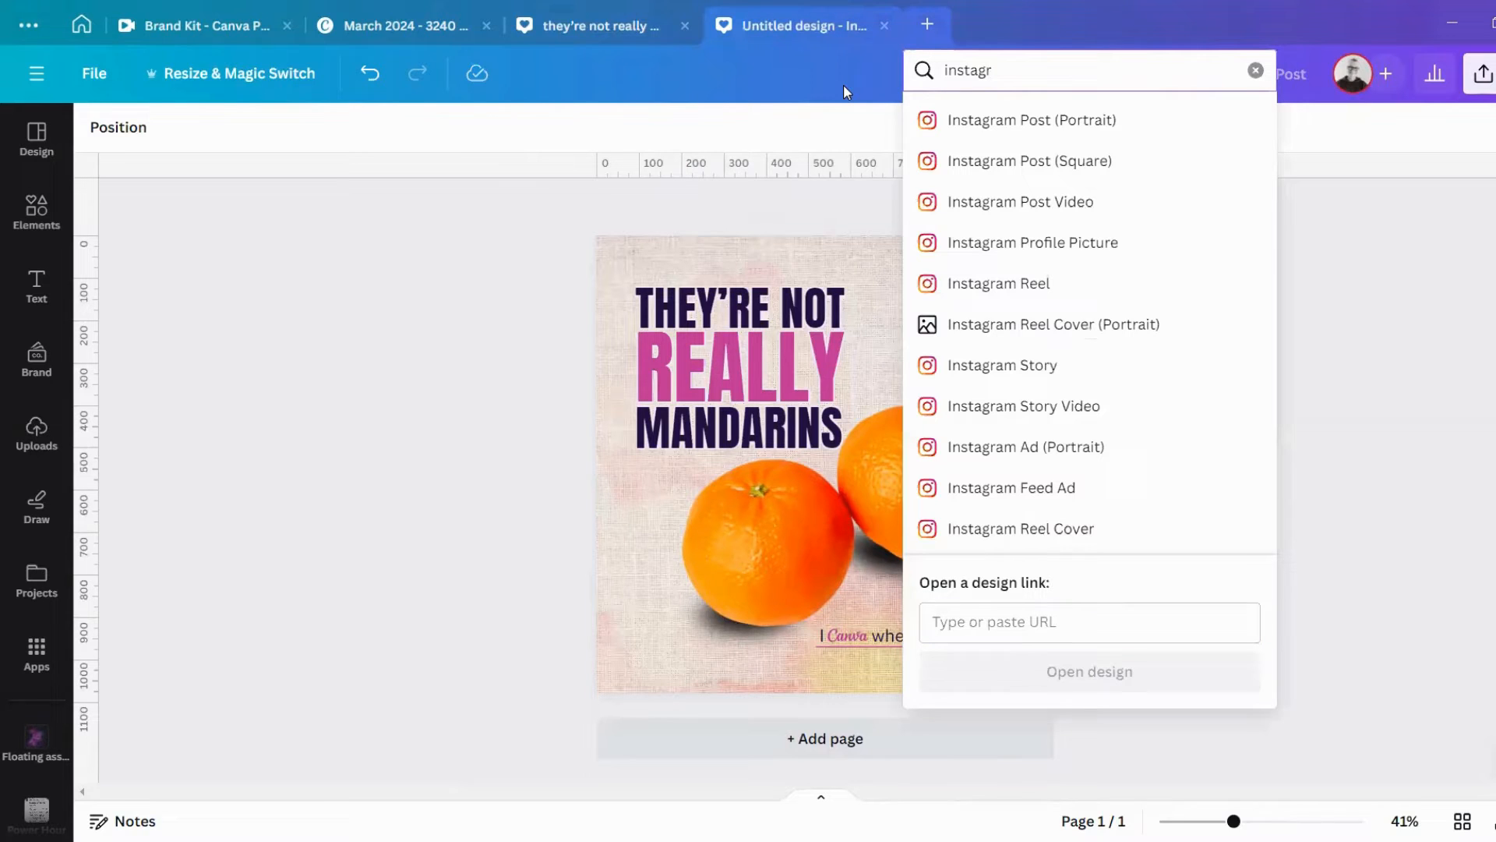
click(1256, 70)
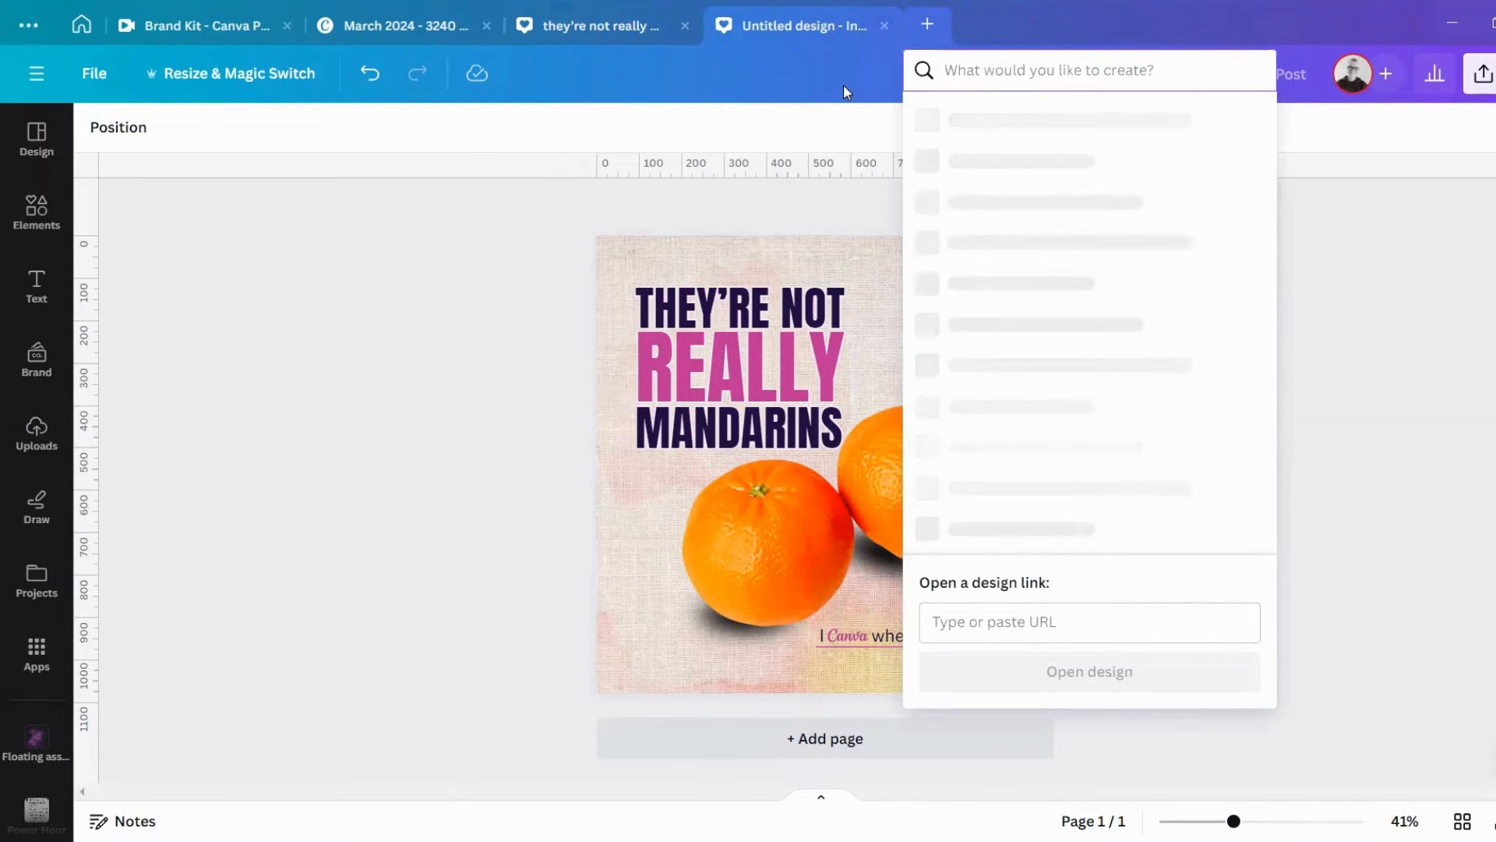
text(story)
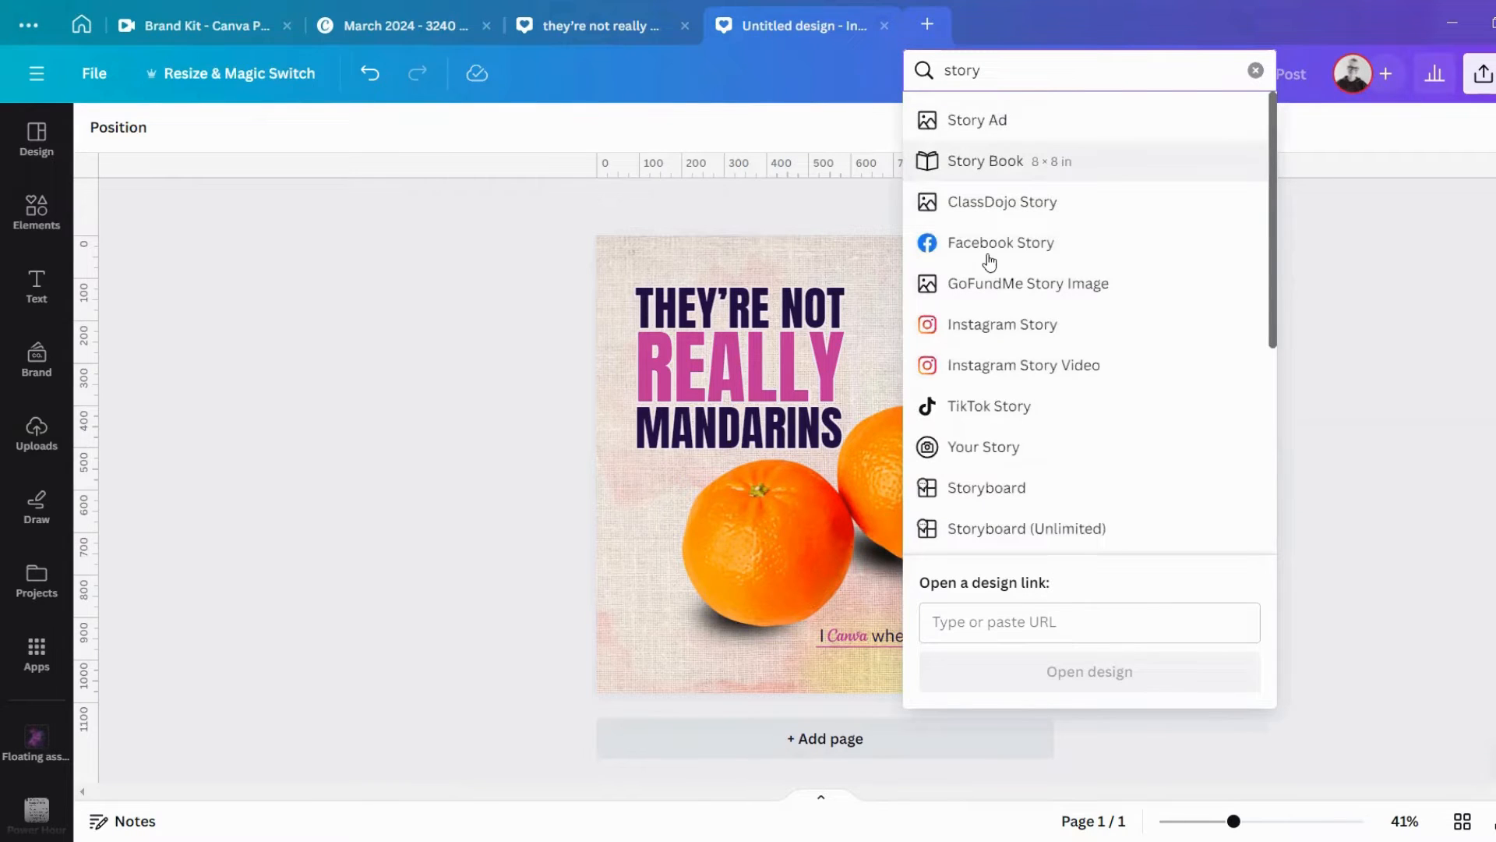
click(983, 447)
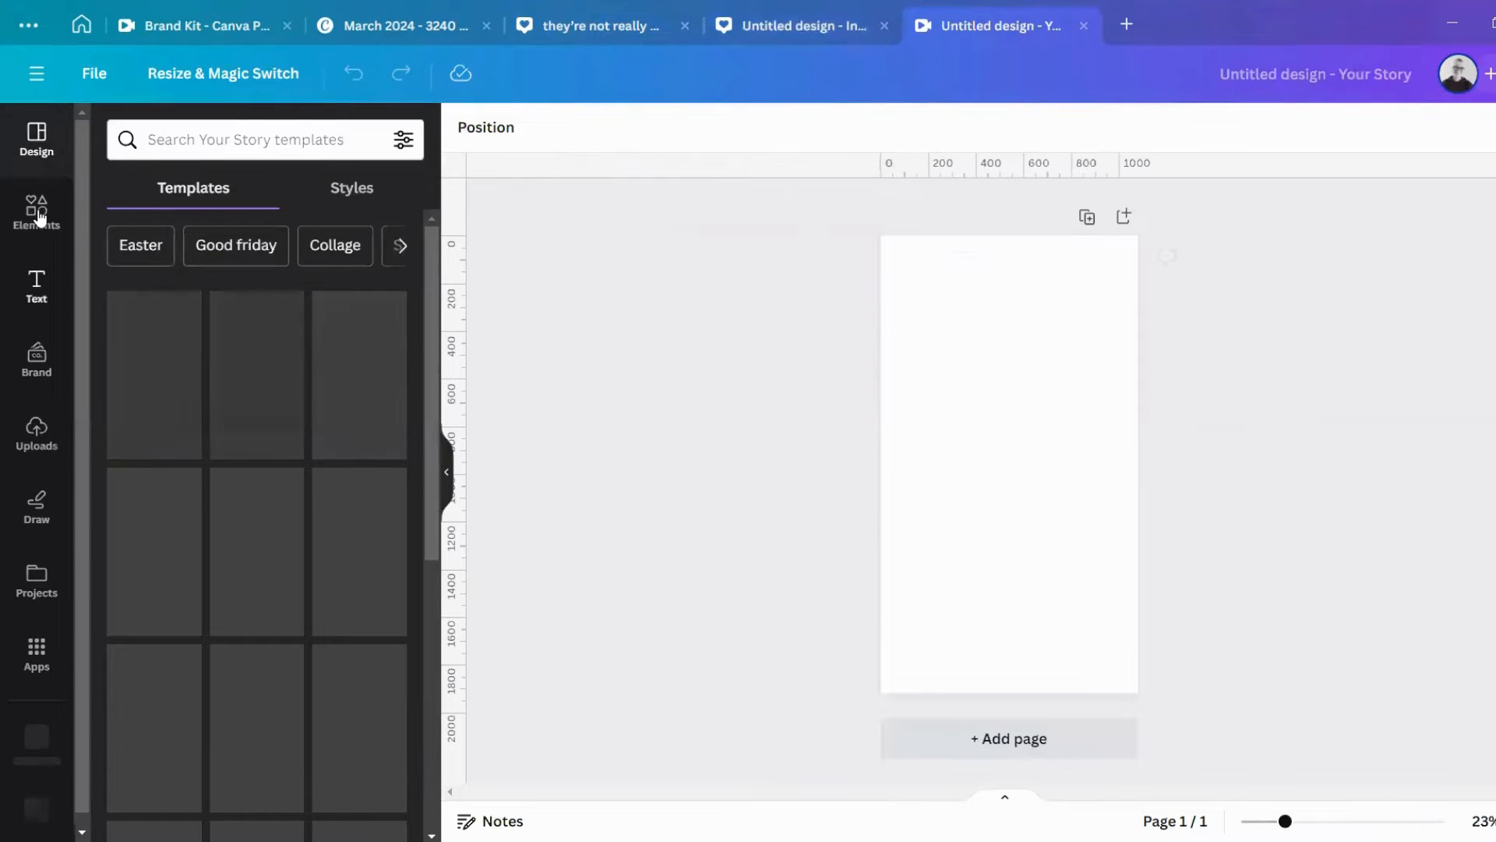
Apply the brand template to the story and stretch its textured background to fill the page.
click(36, 360)
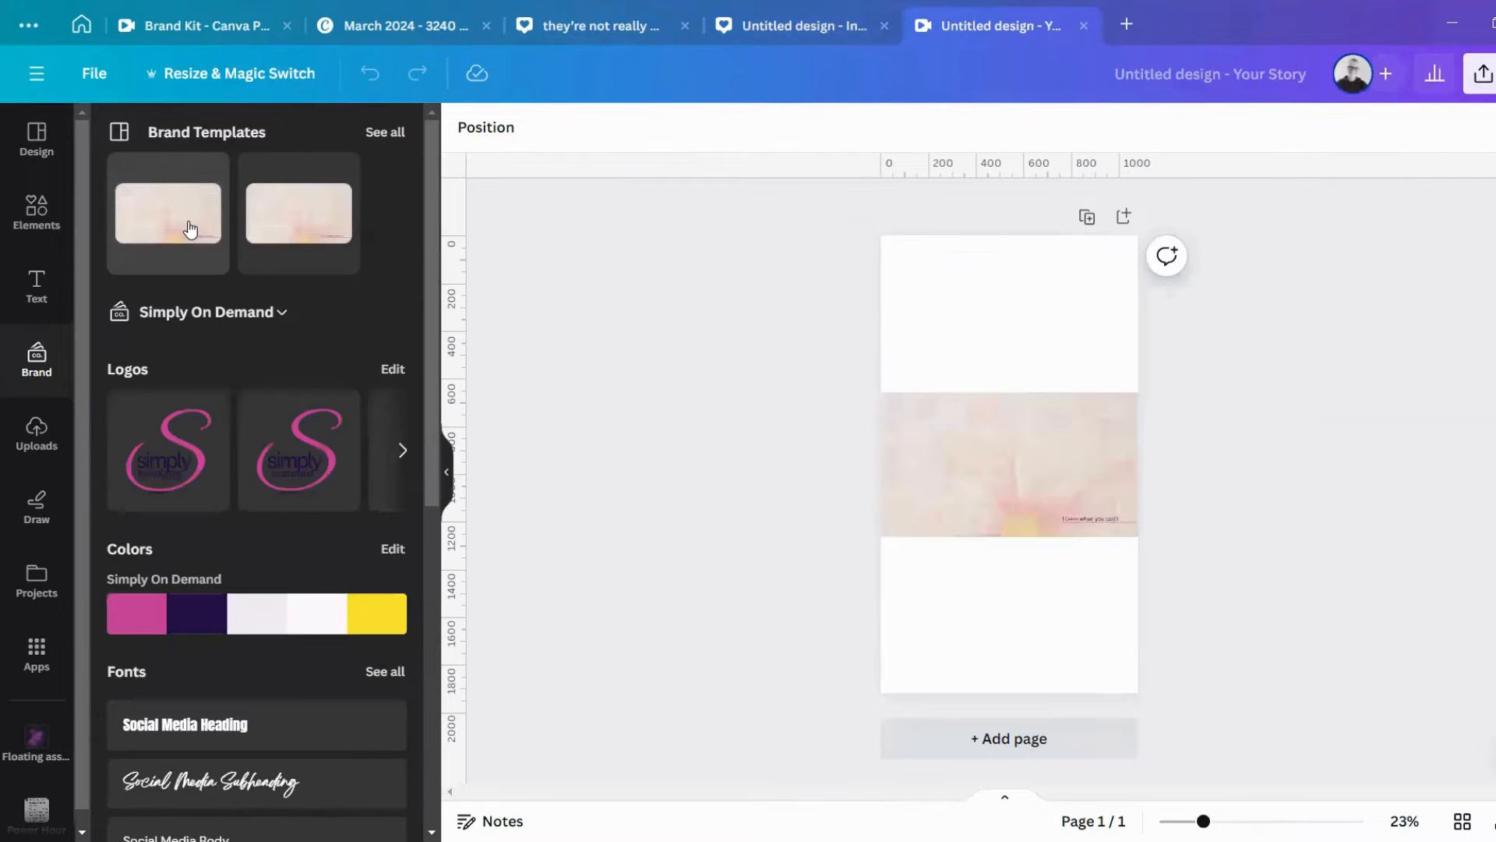
click(1008, 465)
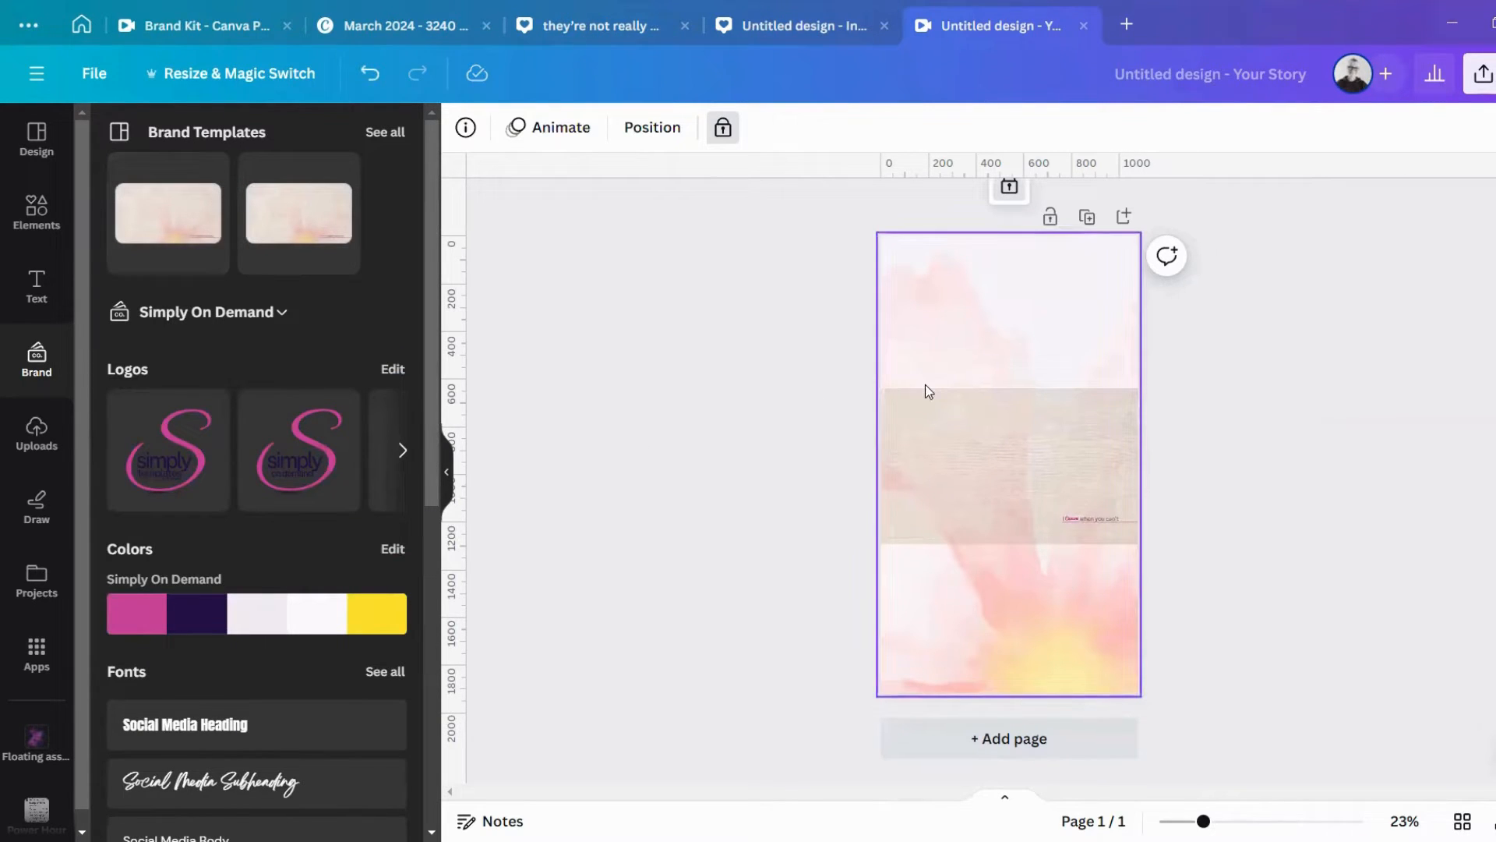
click(1009, 464)
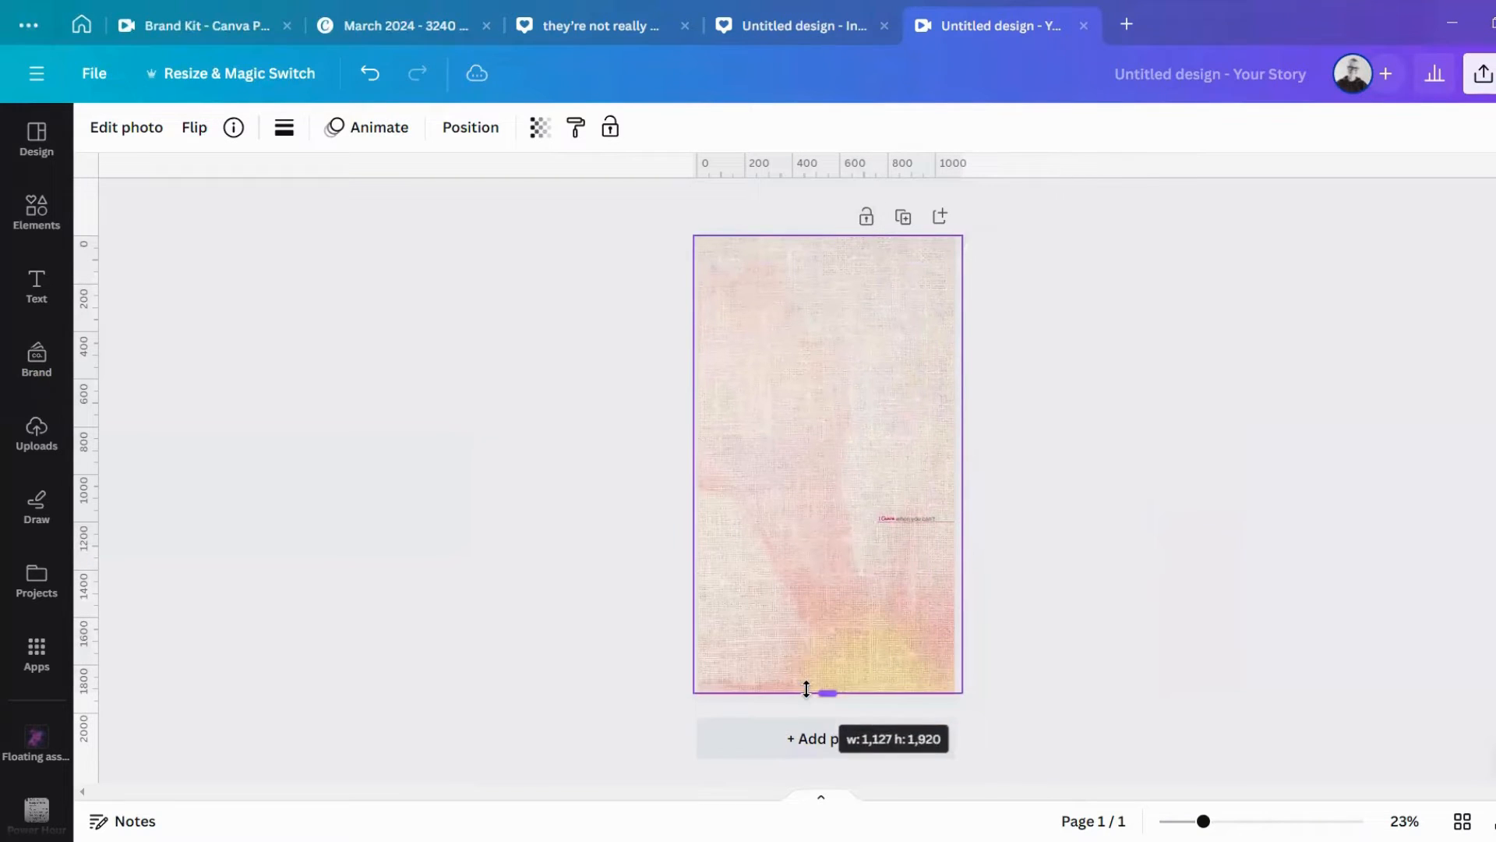
click(826, 464)
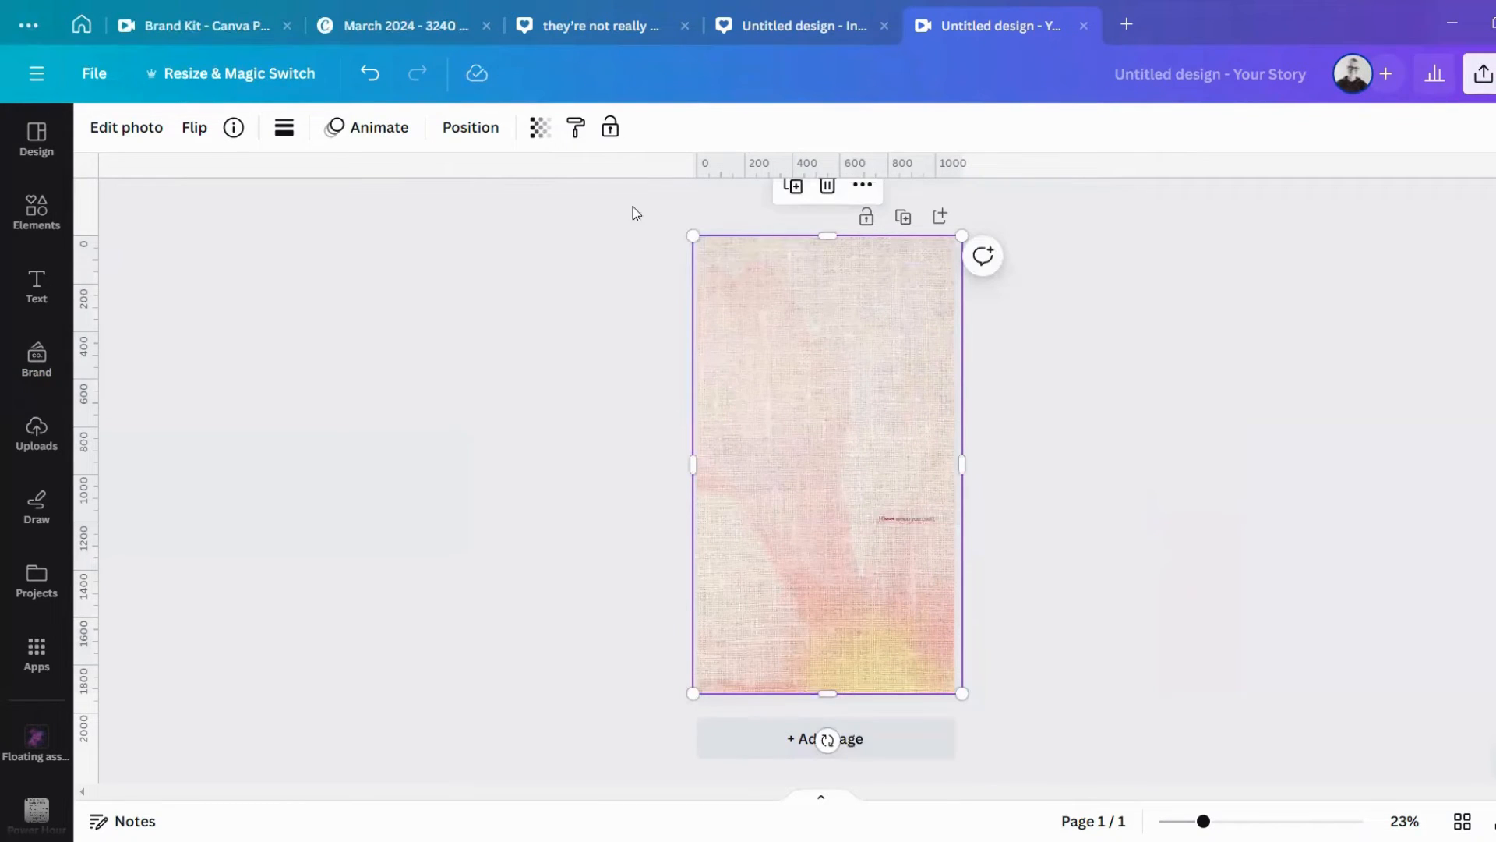
Move the 'I Canva when you can't' tagline group near the bottom of the story.
click(912, 518)
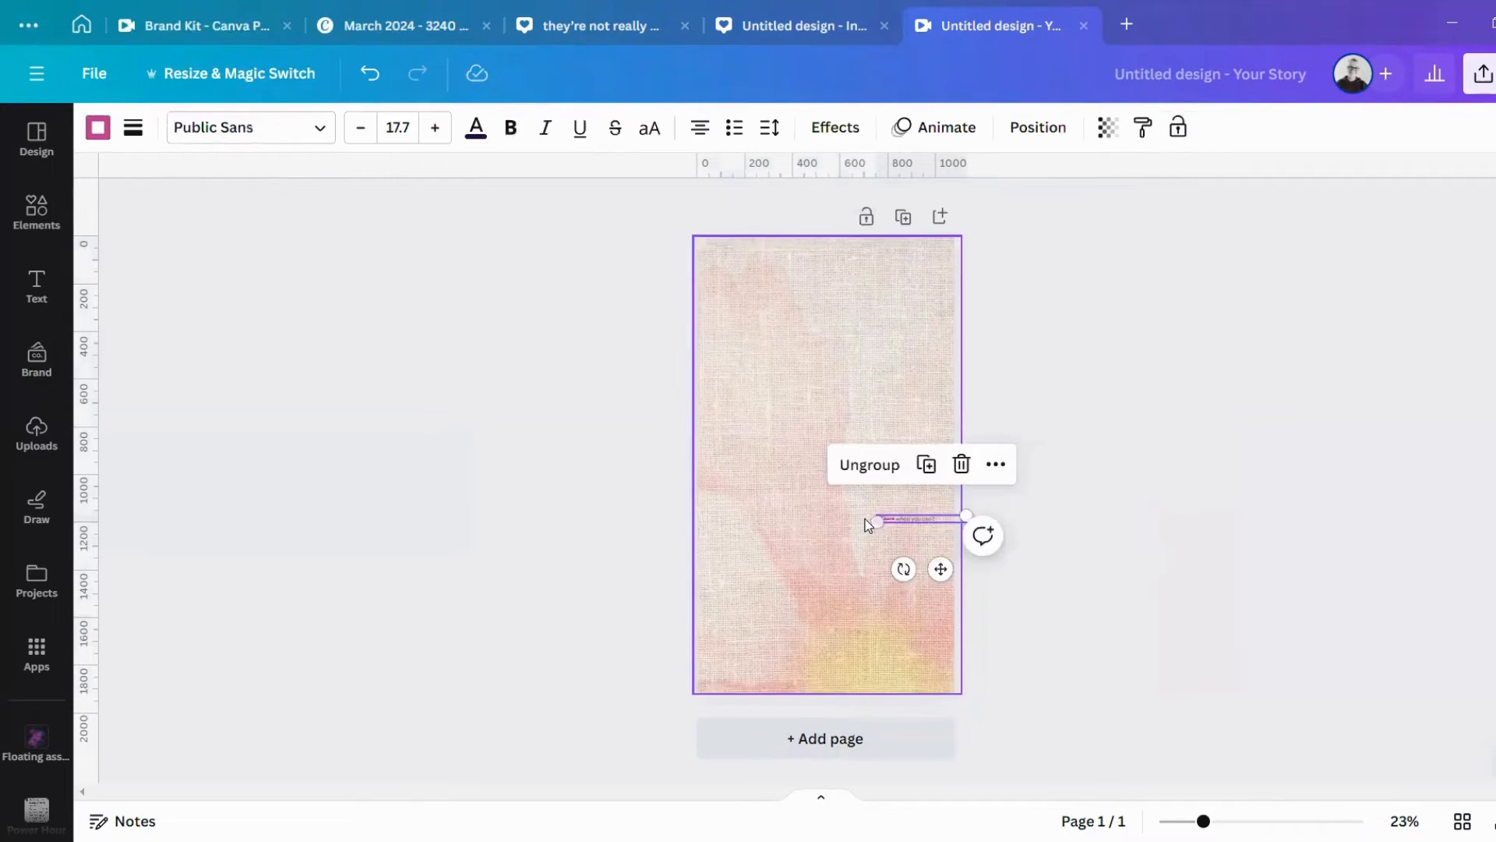
click(840, 524)
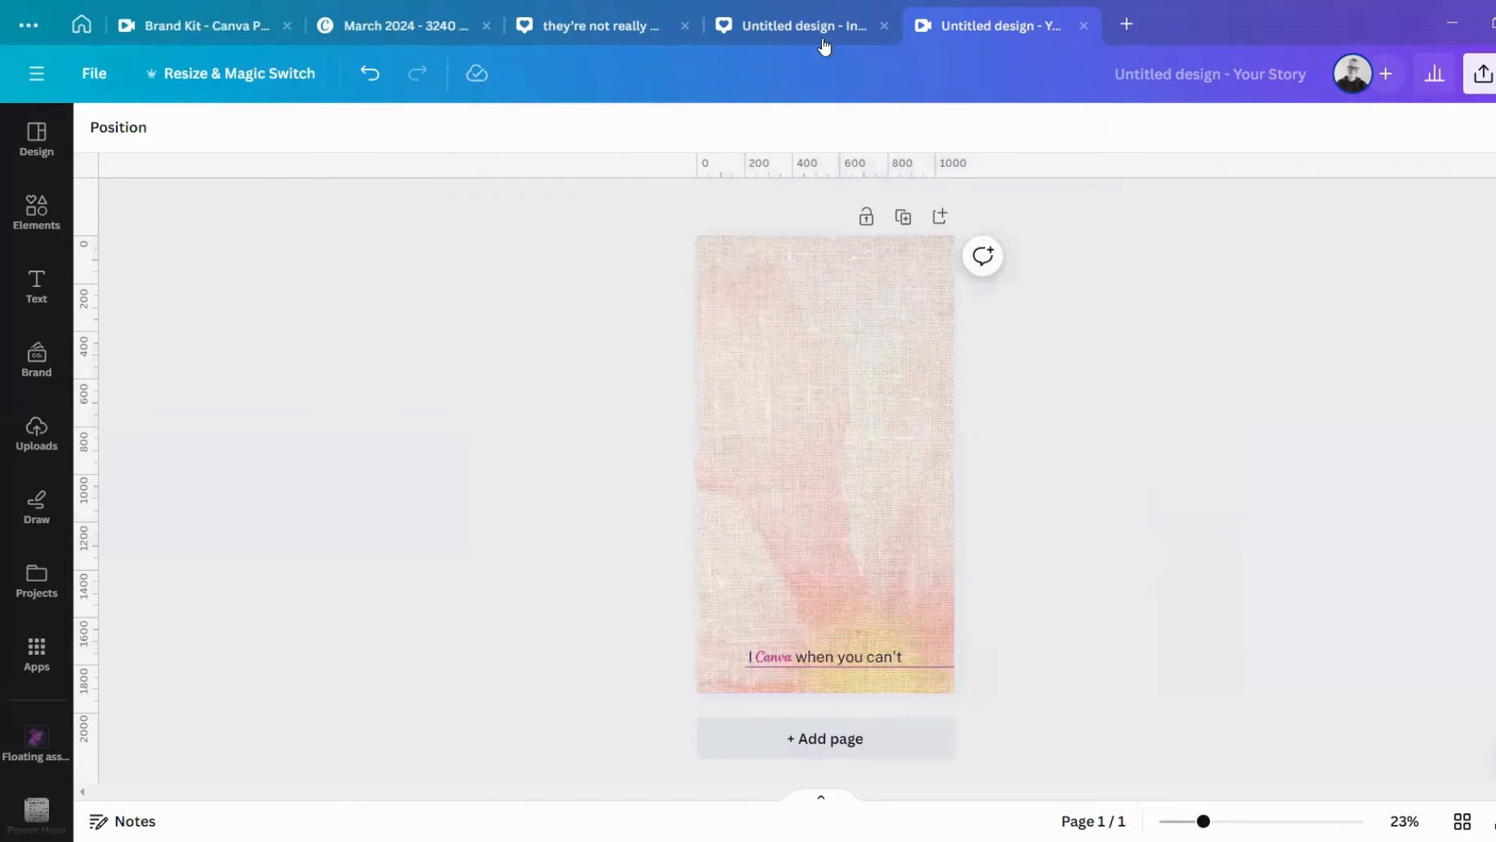
Copy the two oranges from the square post into the story's lower middle.
click(801, 25)
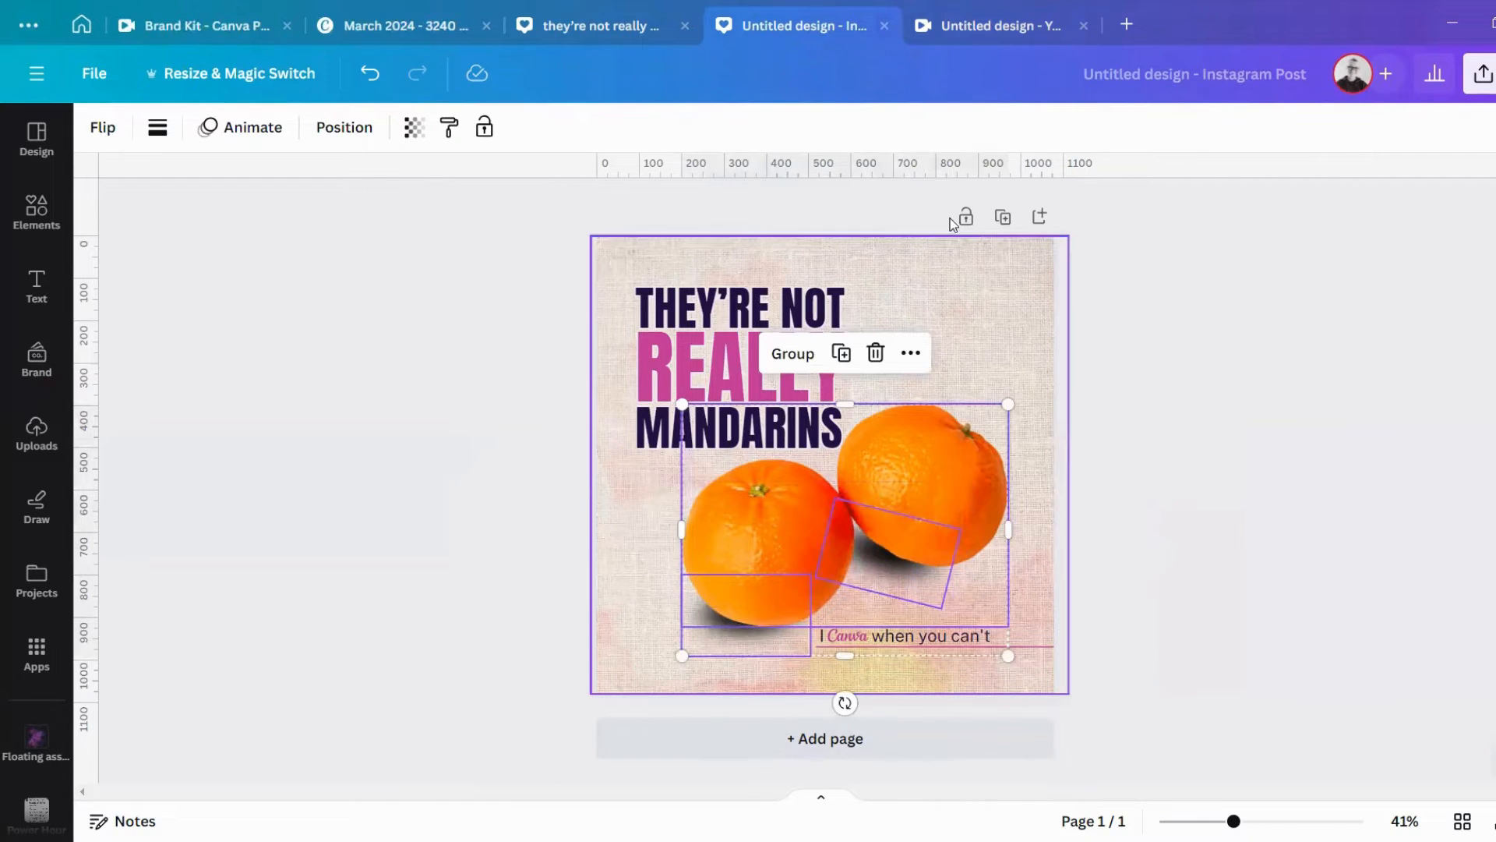
click(997, 26)
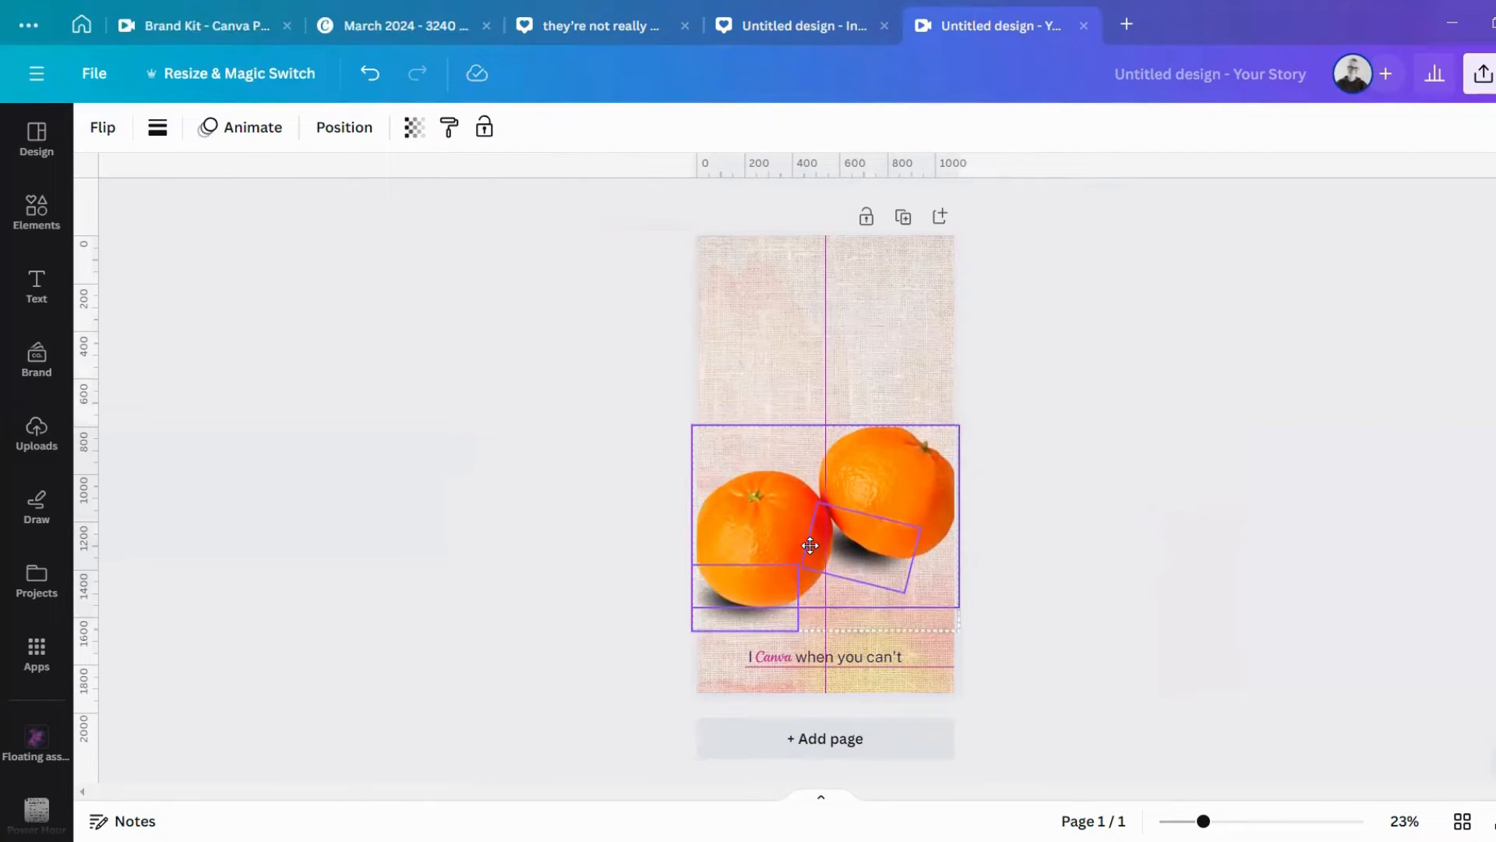
click(592, 517)
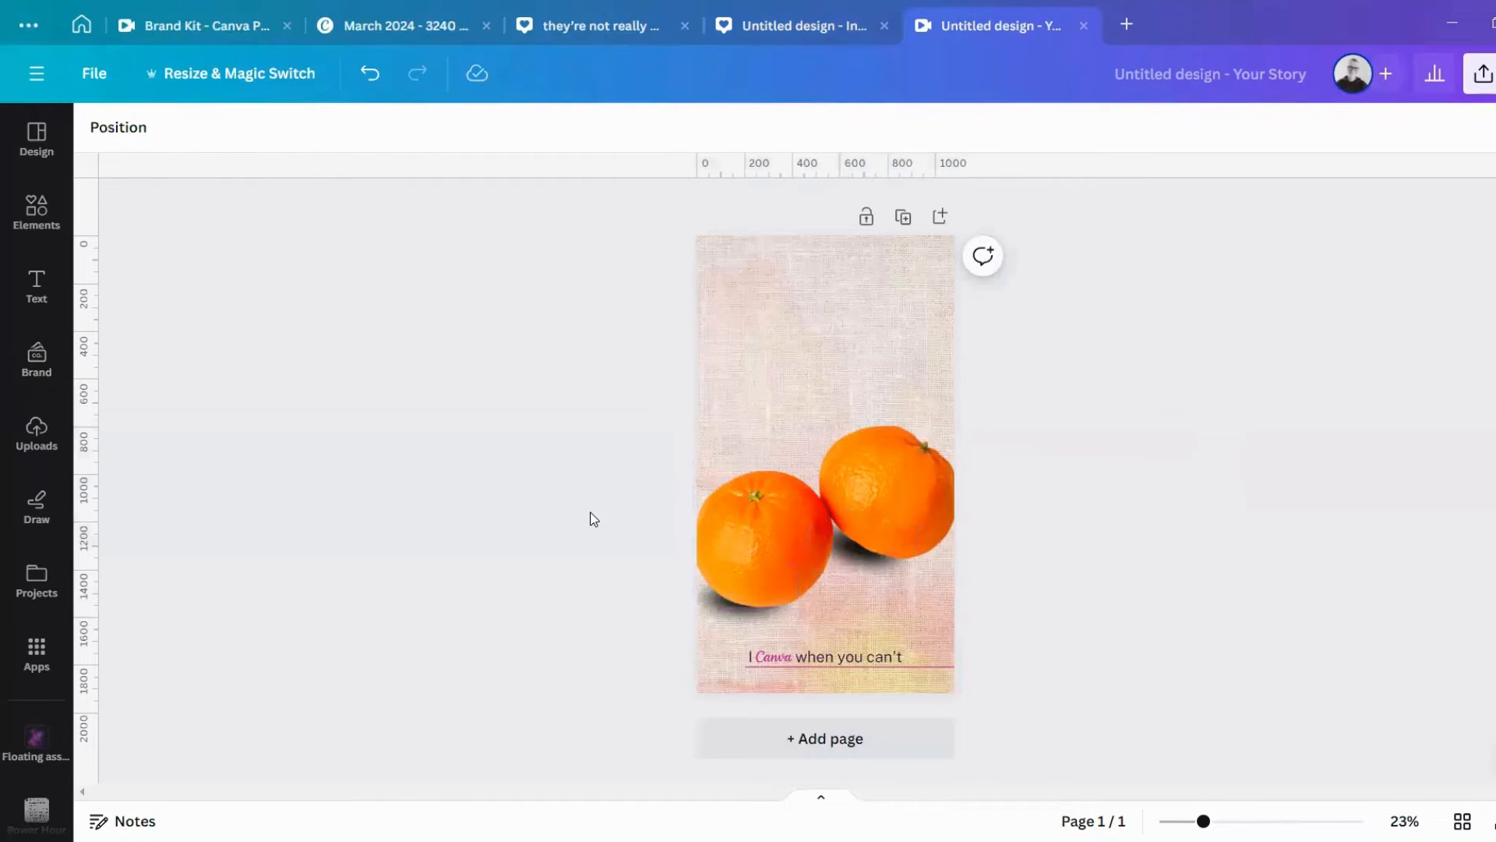
mouse_move(715, 203)
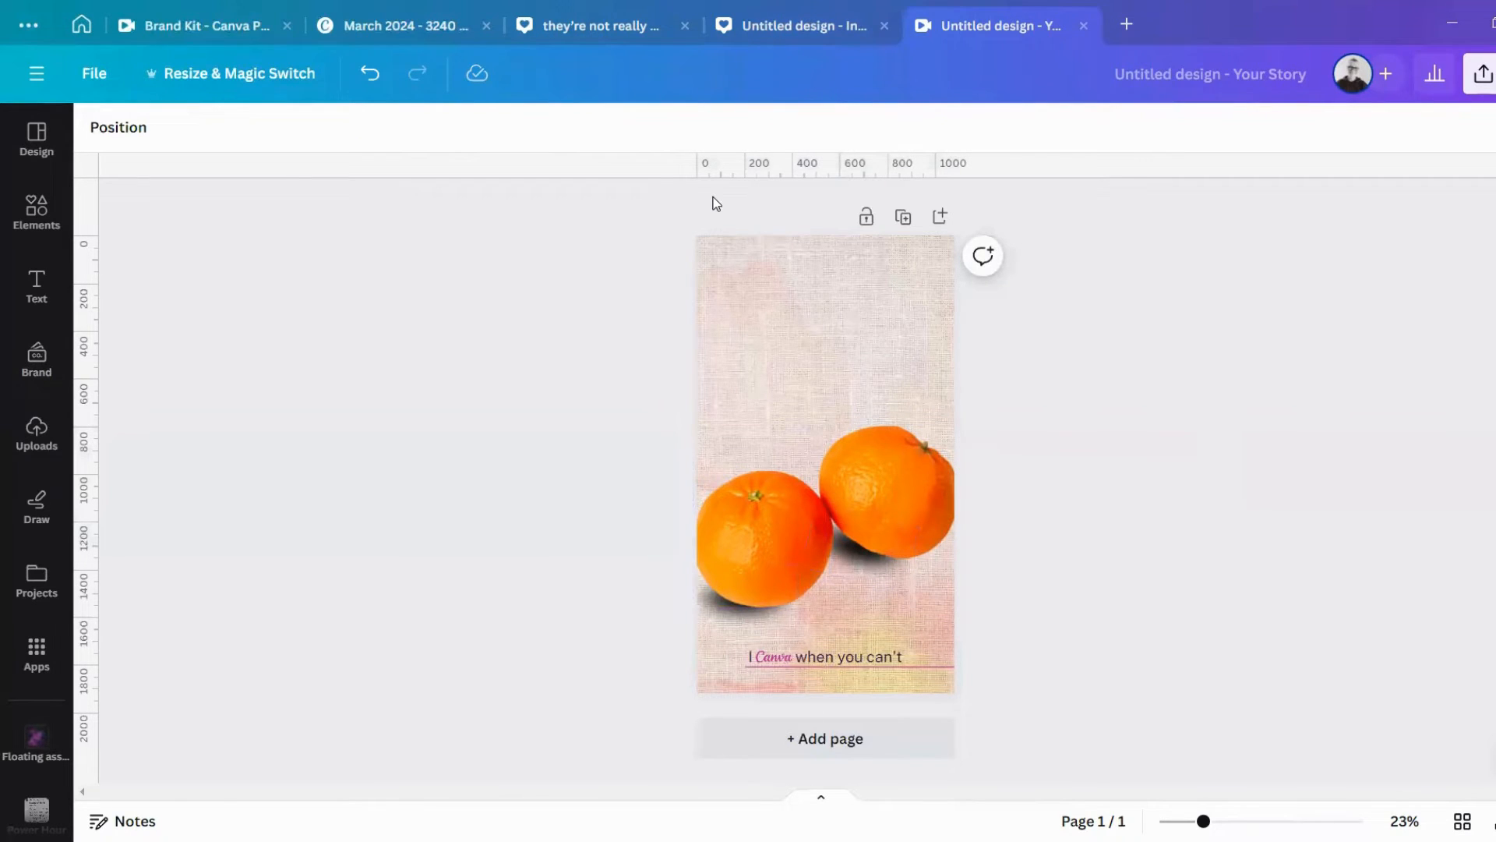
Copy the three-line headline from the square post and place it above the oranges.
click(996, 26)
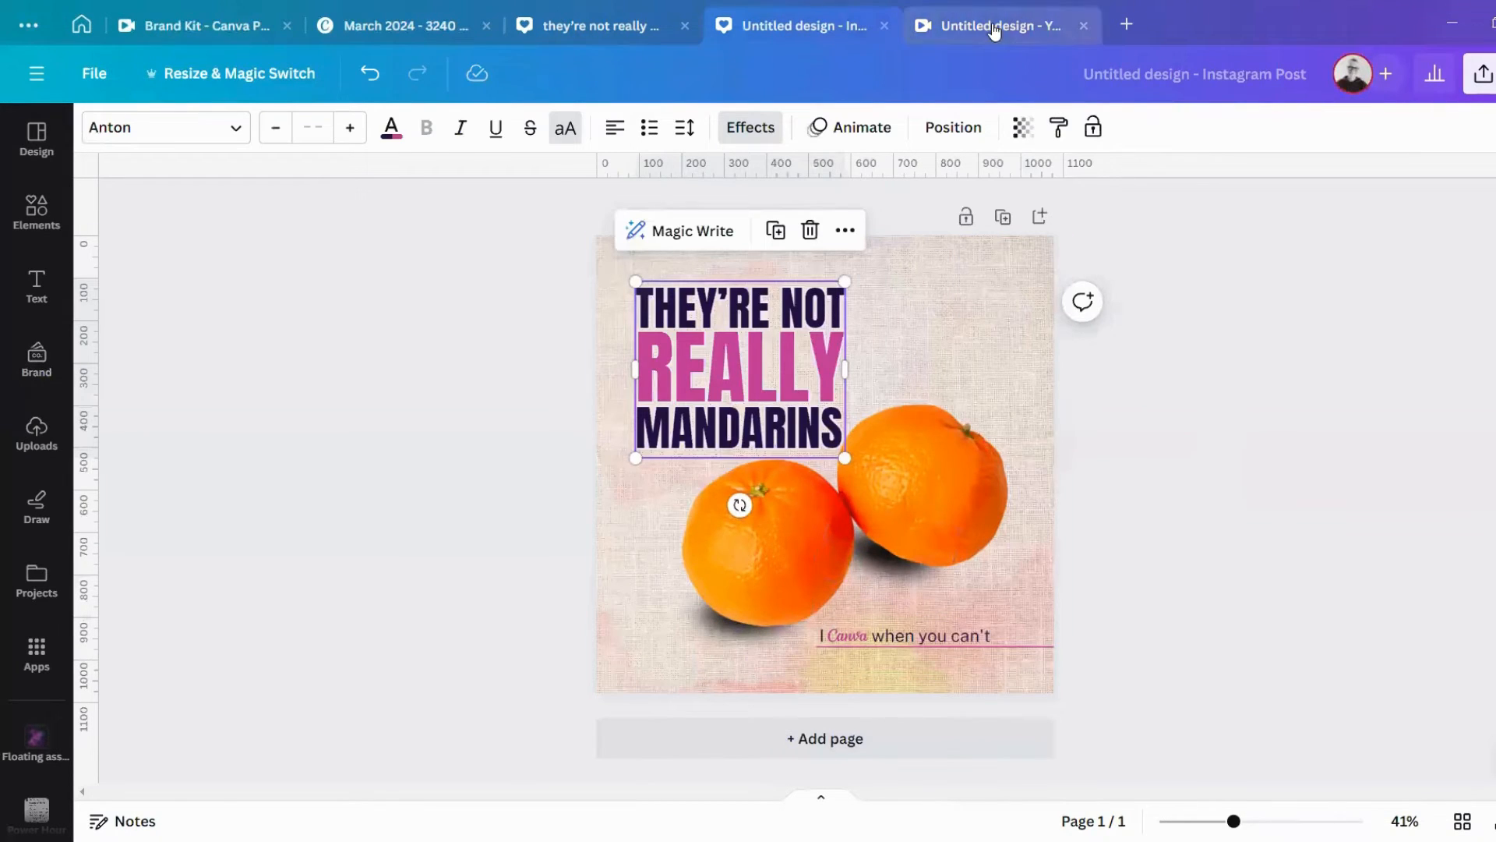
click(997, 25)
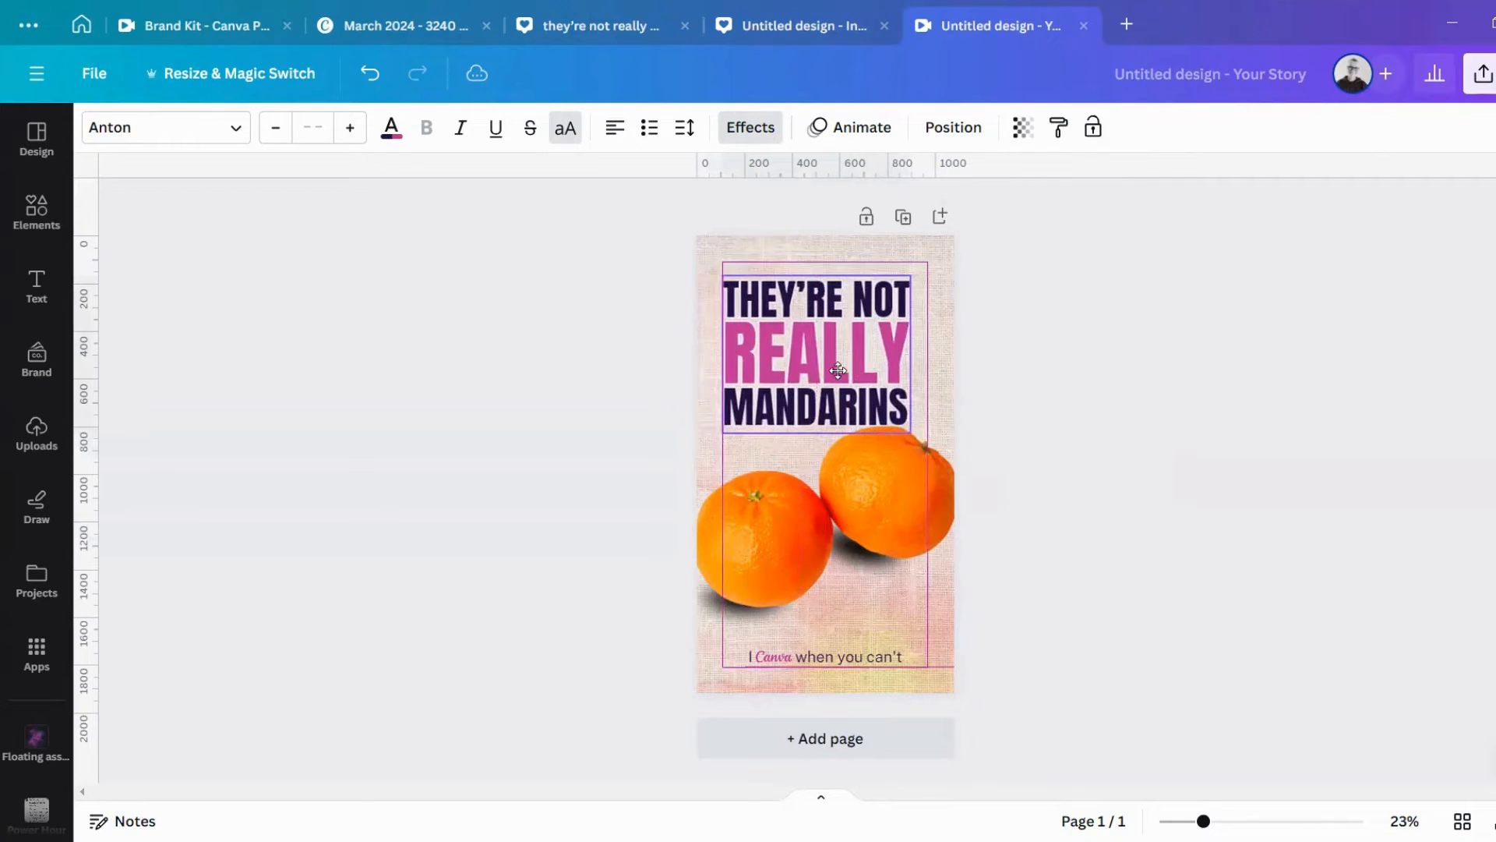
click(1149, 421)
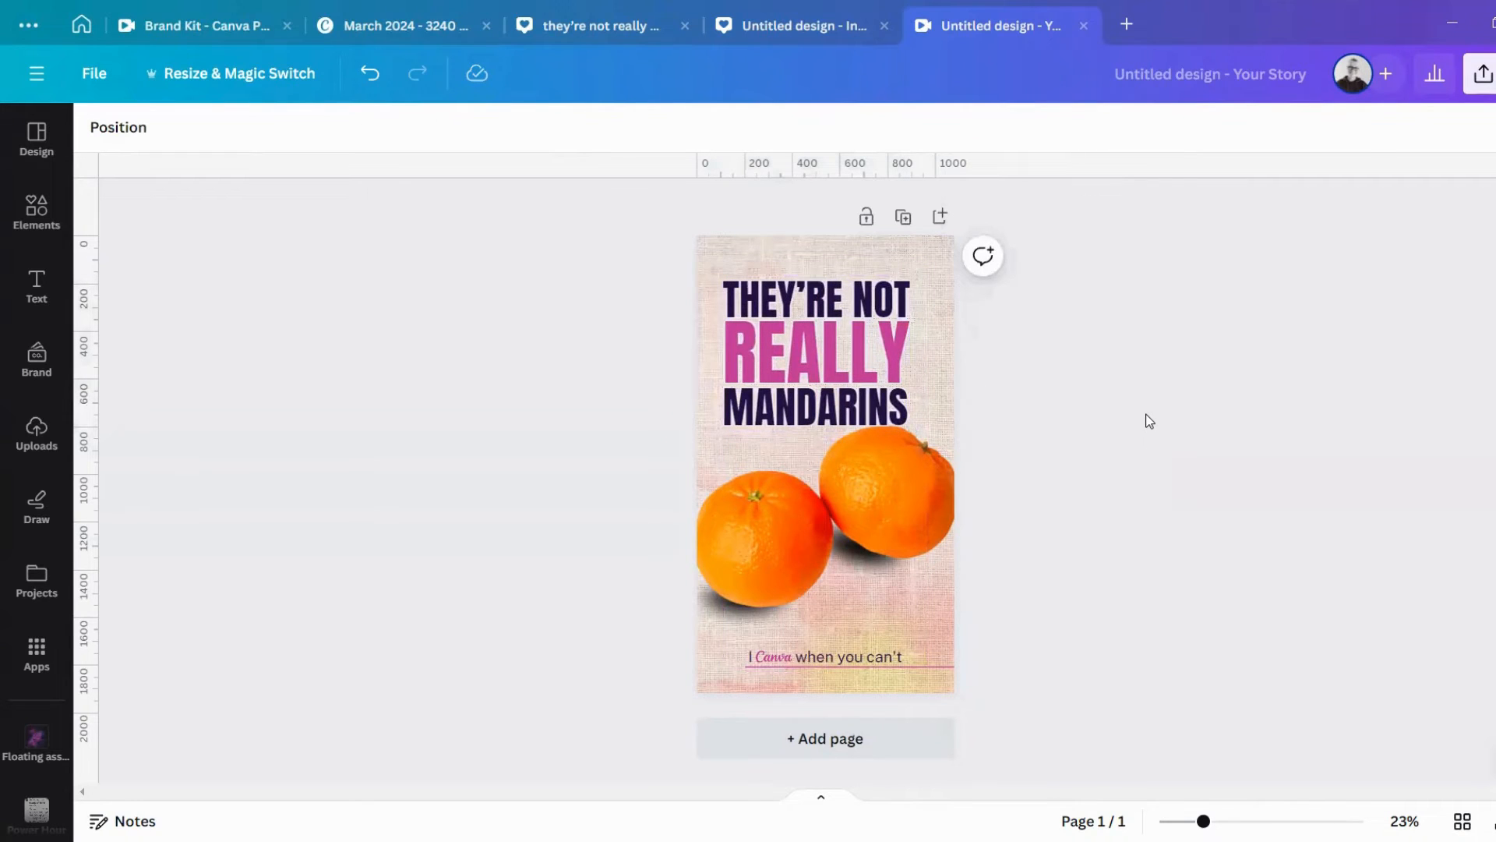
click(826, 516)
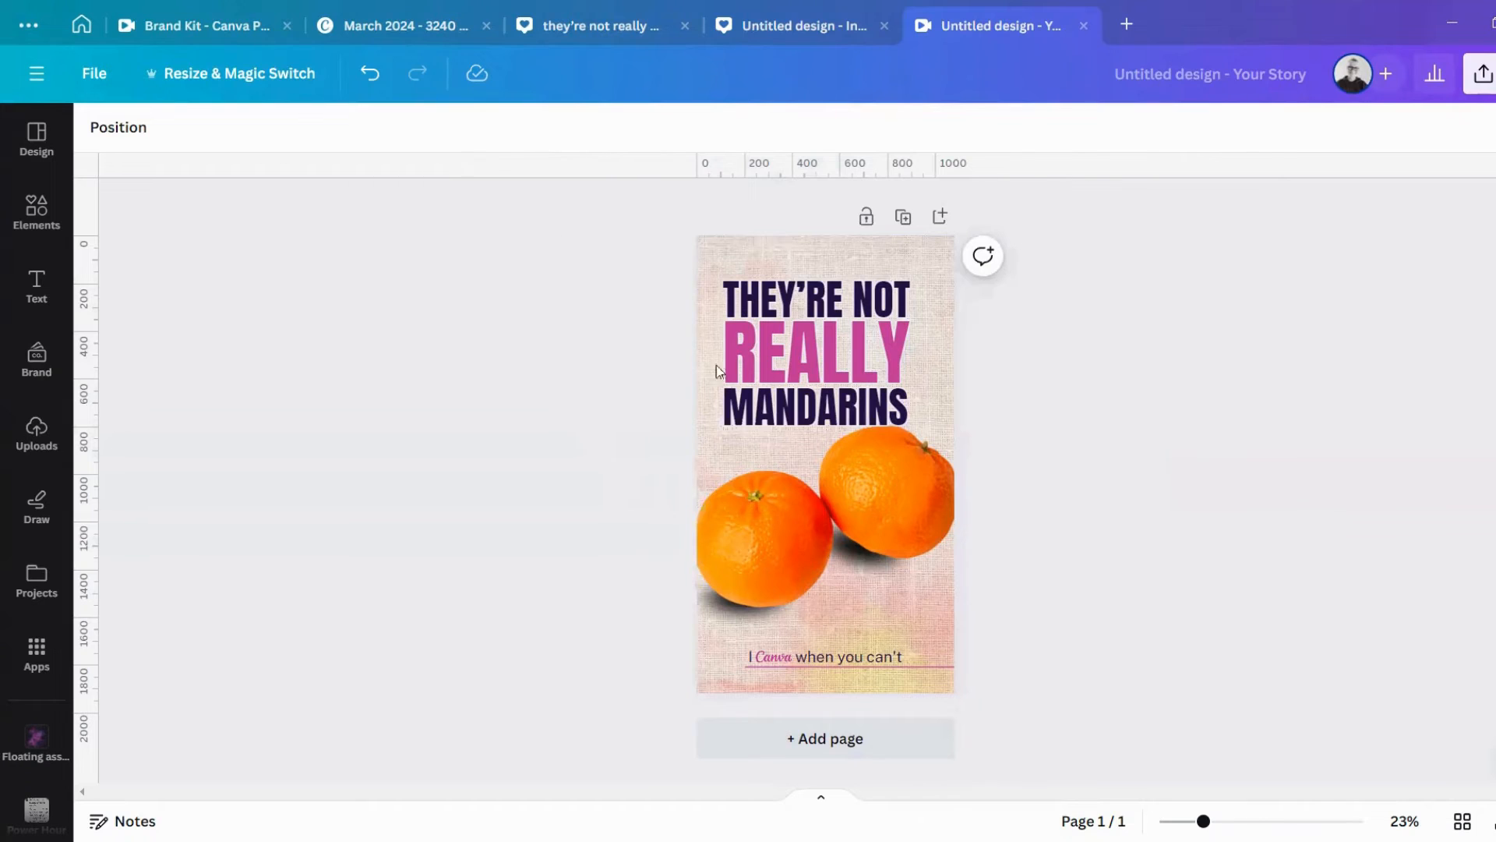
click(602, 25)
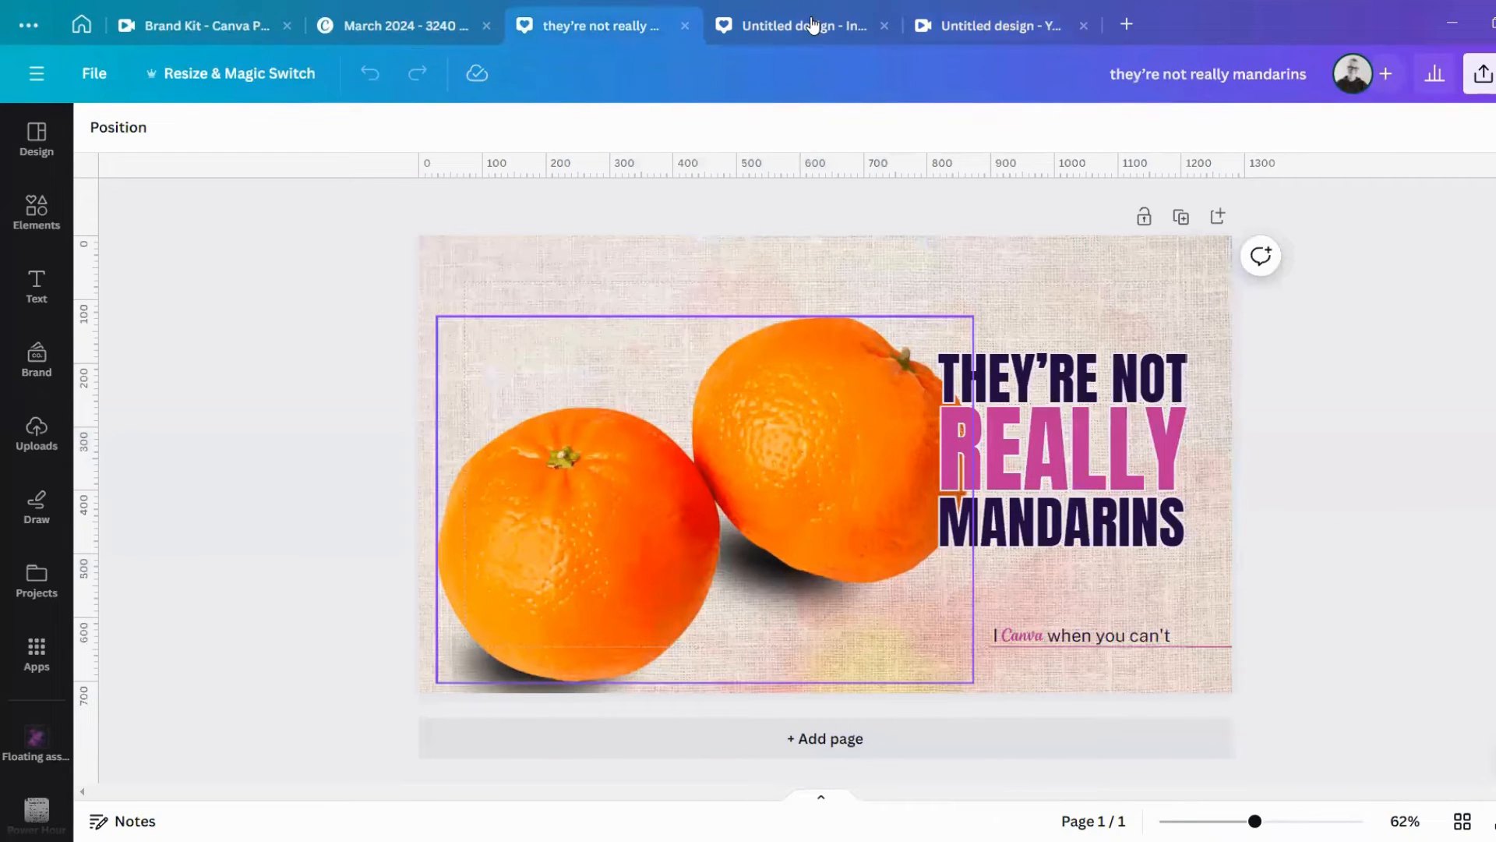
click(997, 27)
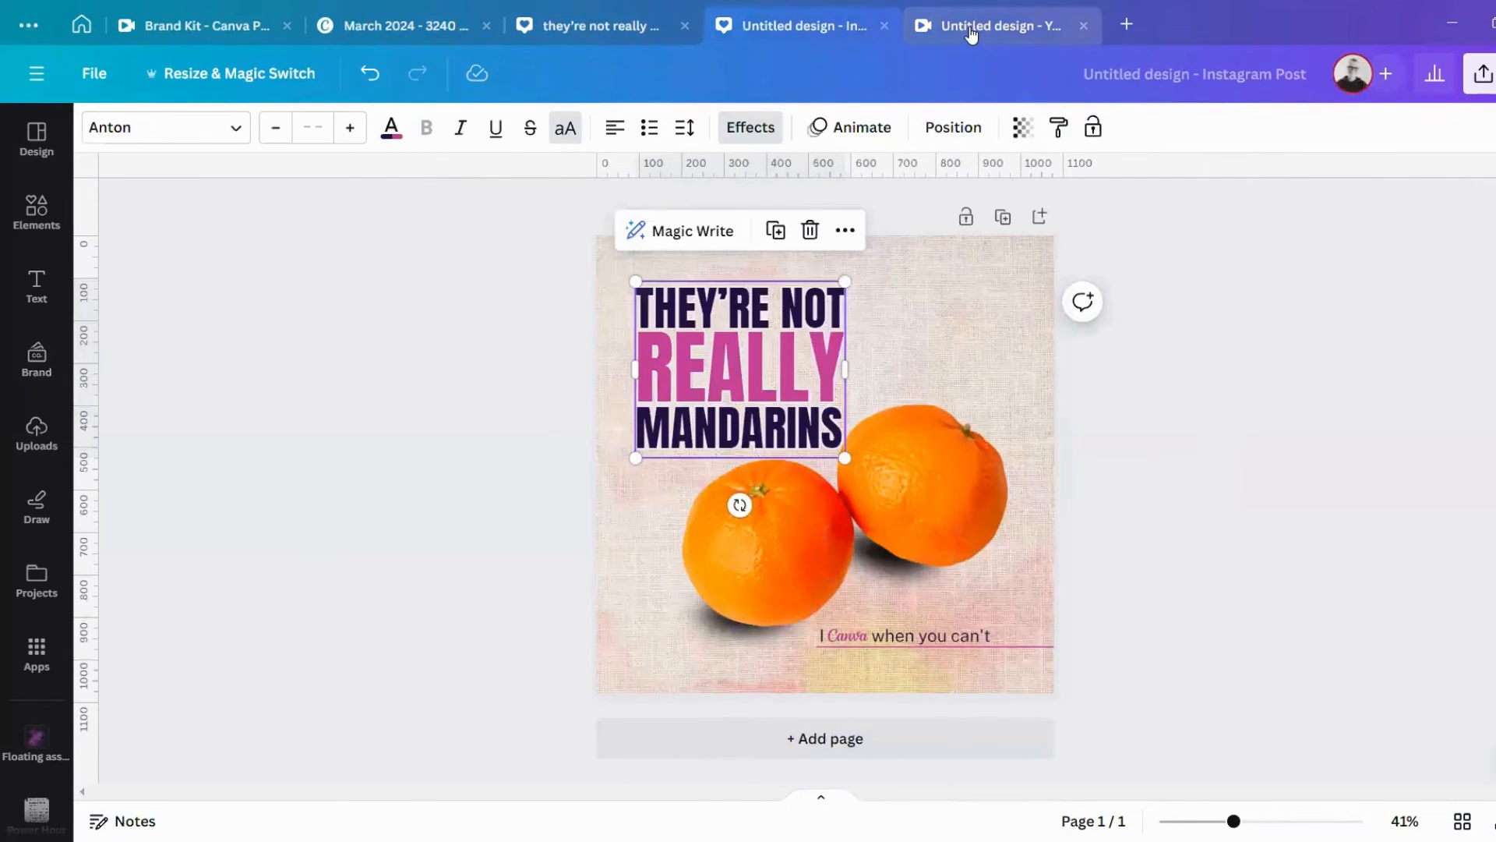
click(999, 26)
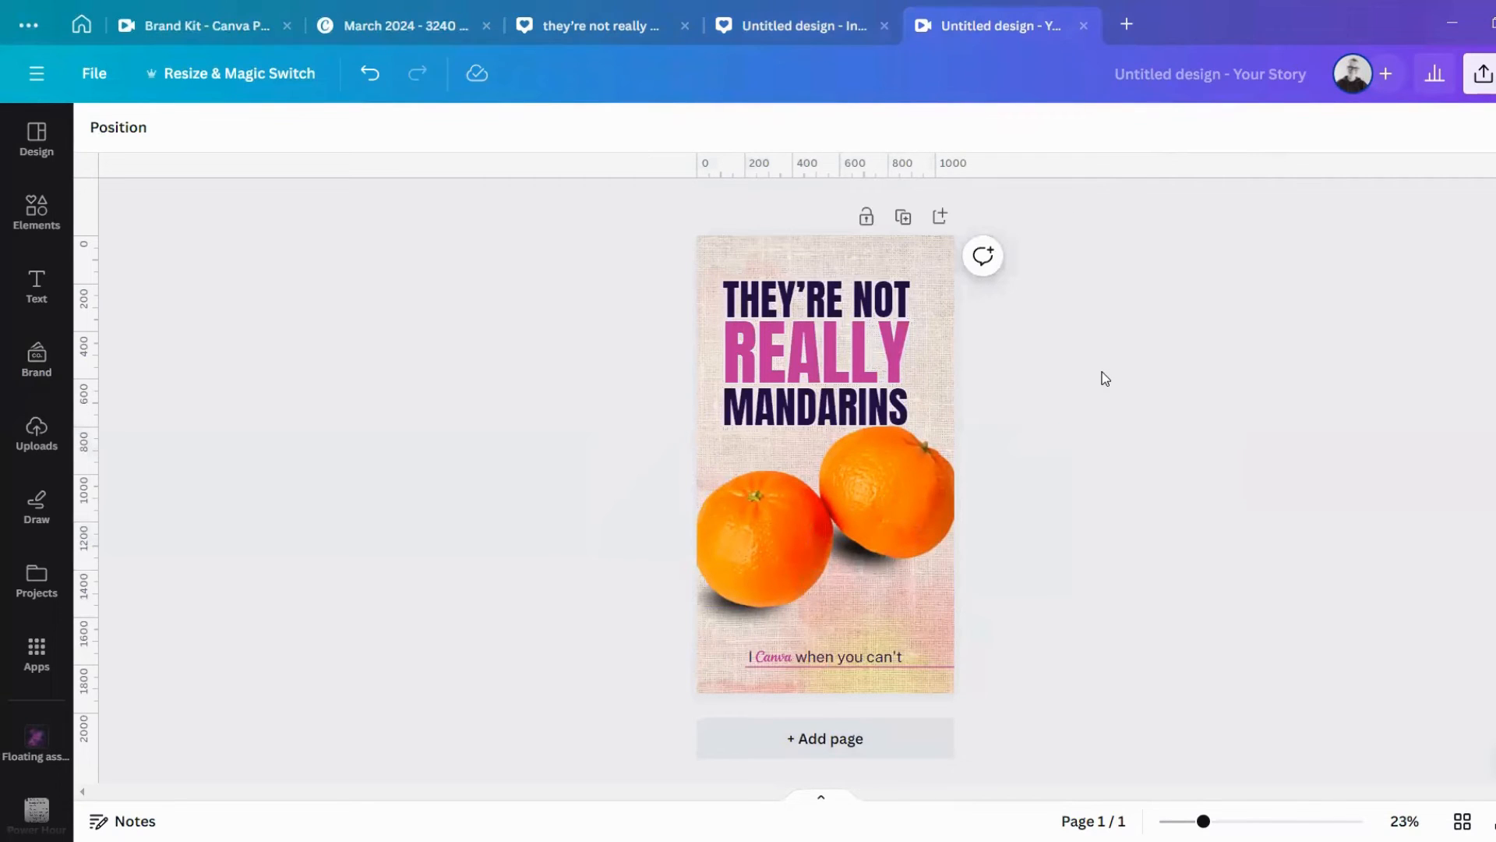
mouse_move(1120, 354)
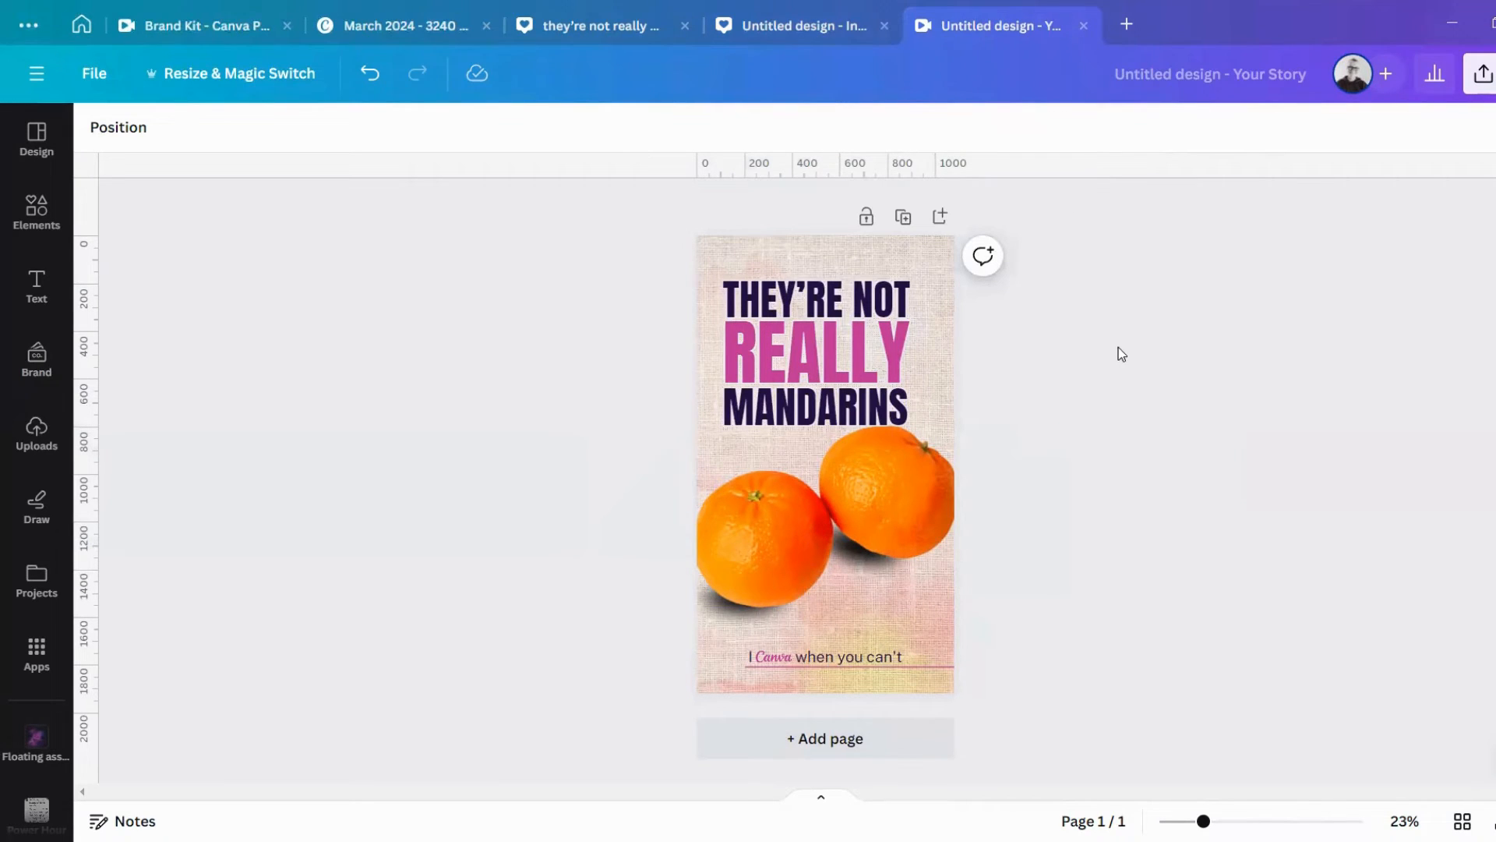